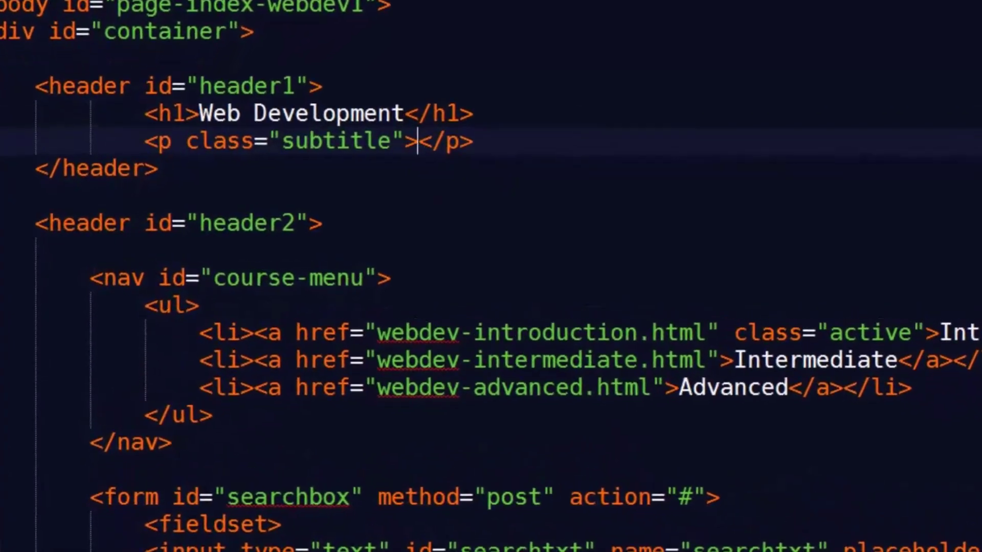
{"action": "type", "text": "Six Minutes. Smarter."}
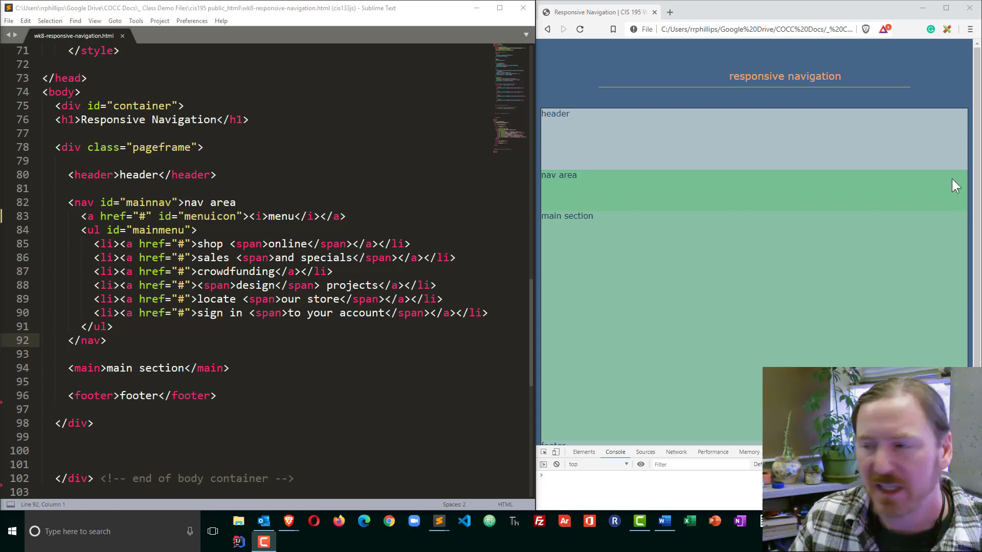
{"action": "mouse_move", "coordinate": [949, 188]}
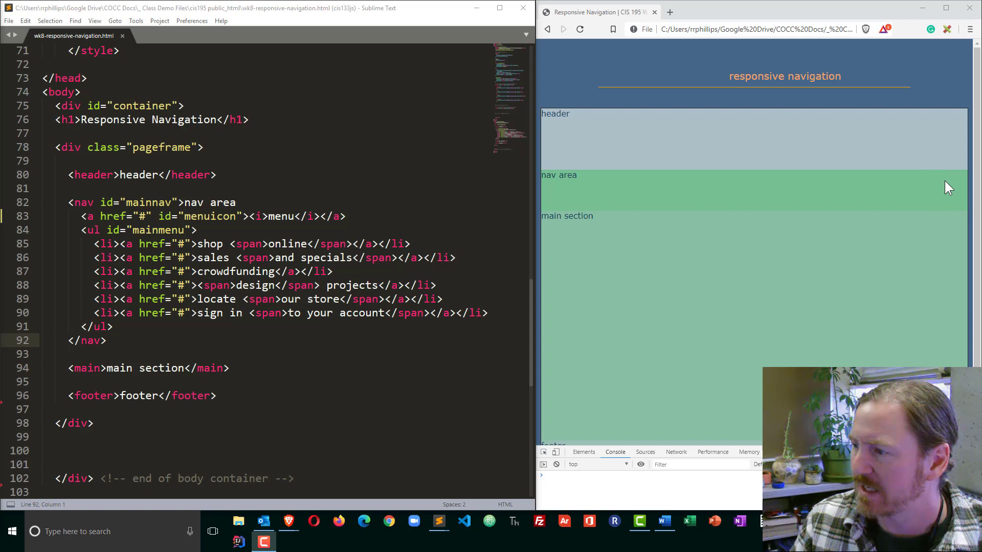
{"action": "mouse_move", "coordinate": [911, 200]}
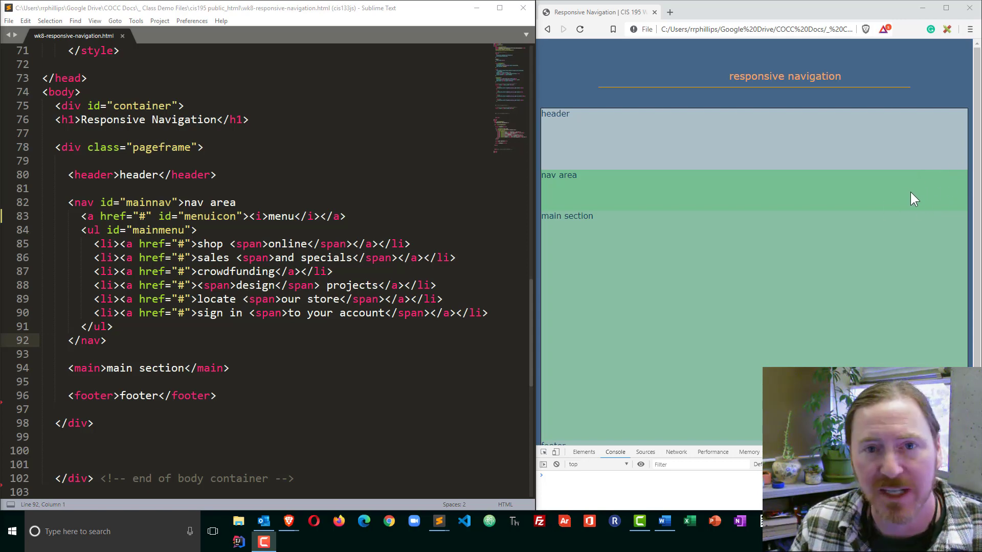
{"action": "mouse_move", "coordinate": [662, 215]}
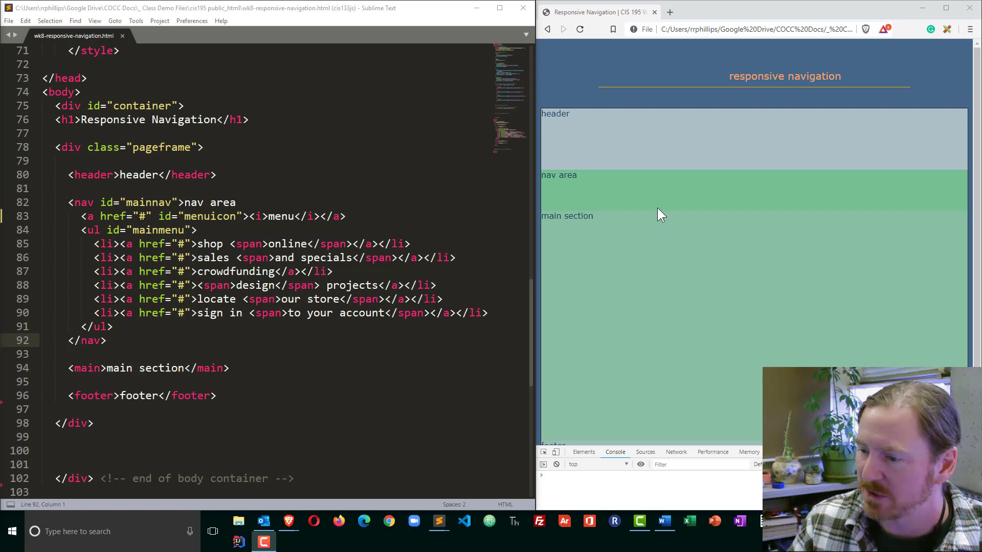
{"action": "mouse_move", "coordinate": [756, 295]}
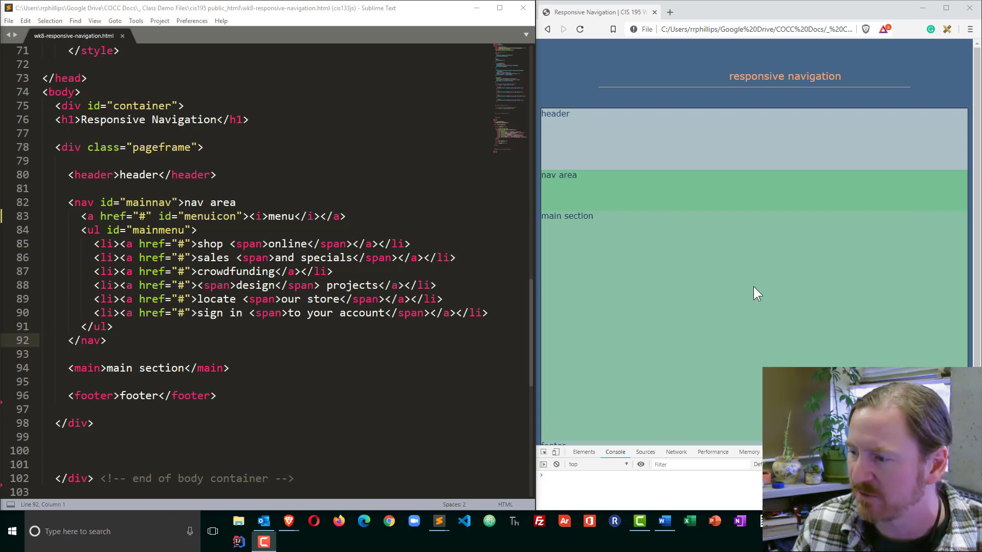
{"action": "mouse_move", "coordinate": [707, 296]}
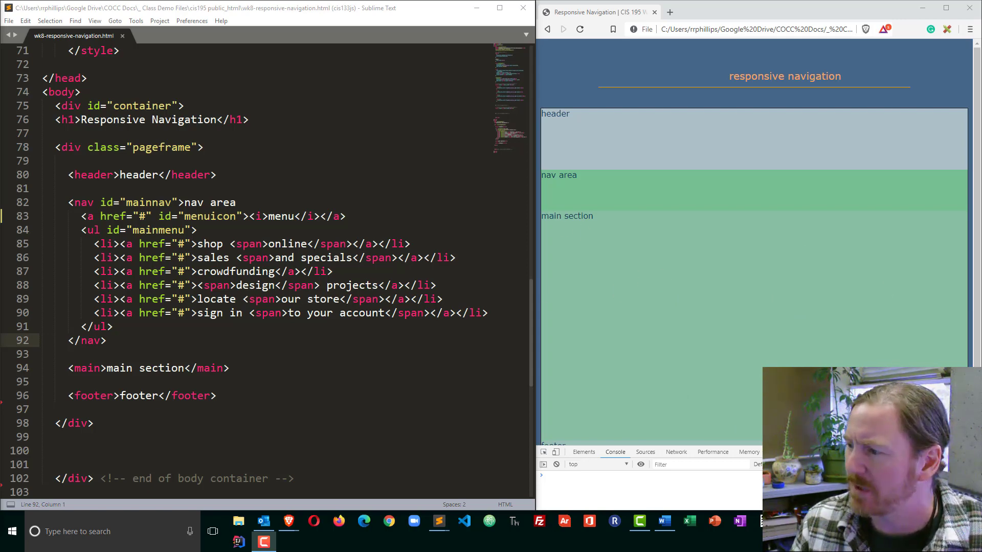
{"action": "mouse_move", "coordinate": [606, 283]}
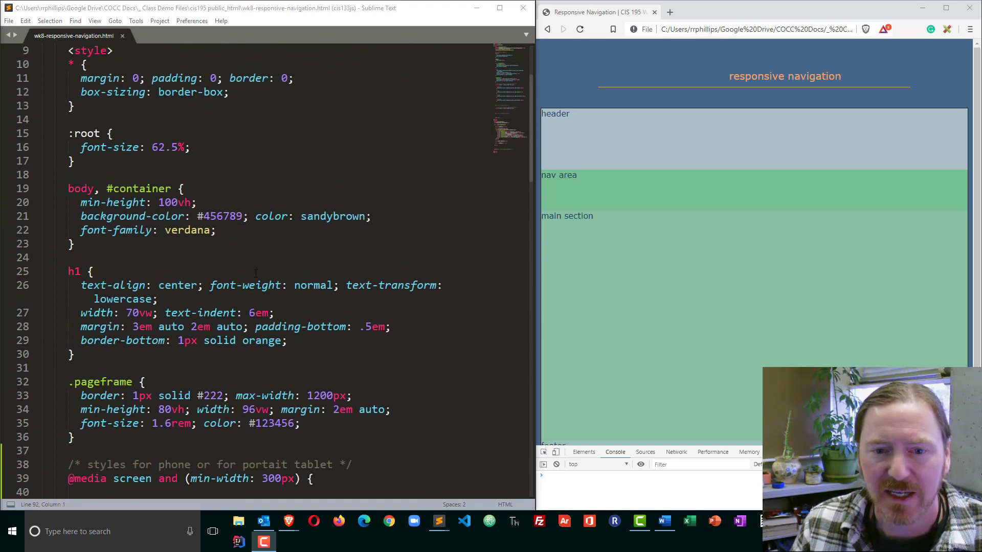
{"action": "scroll", "scroll_direction": "down", "scroll_amount": 3}
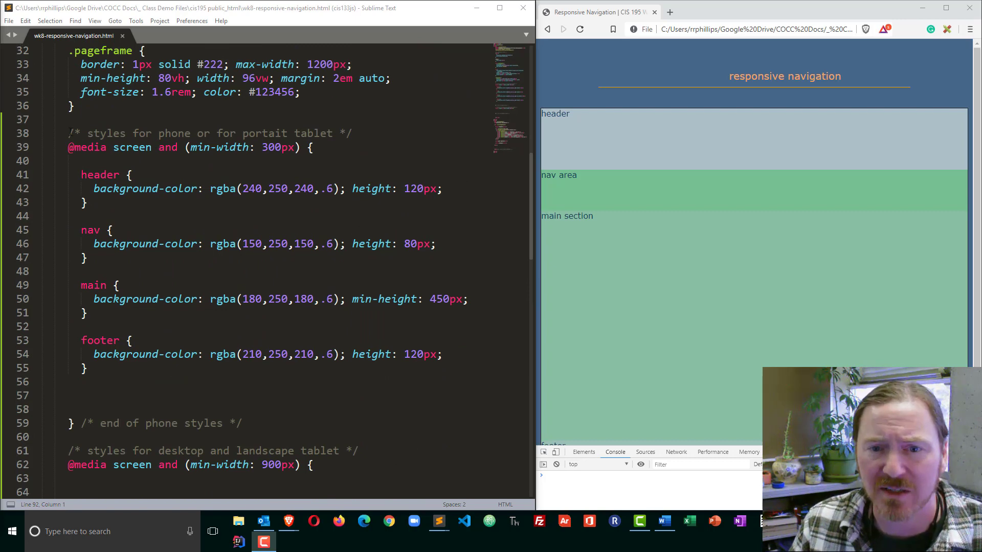
{"action": "left_click_drag", "start_coordinate": [68, 133], "coordinate": [313, 148]}
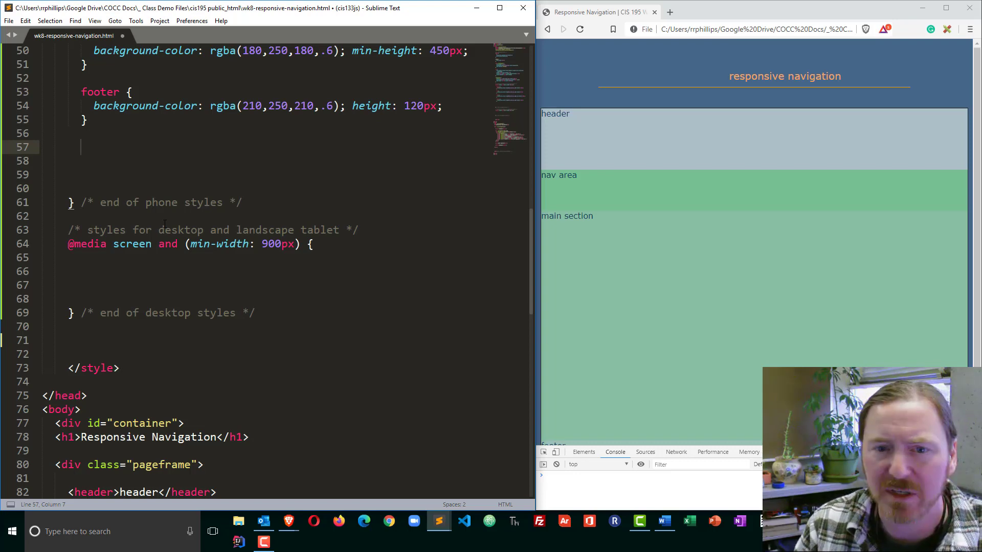
- Start a #menuicon rule with display: block, width 60px and height 60px
{"action": "type", "text": "#me"}
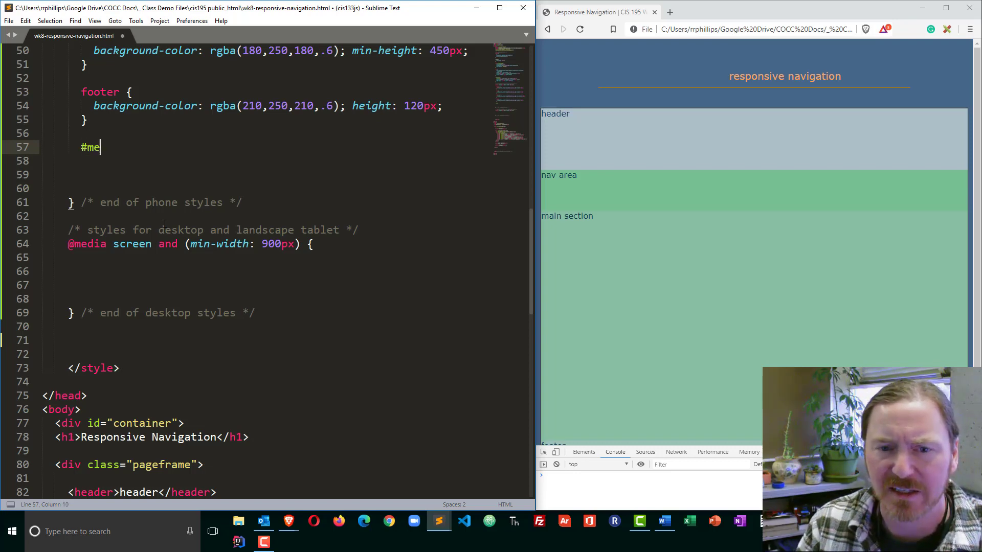
{"action": "type", "text": "nuicon {"}
{"action": "left_click", "coordinate": [286, 161]}
{"action": "type", "text": "display: blcok;"}
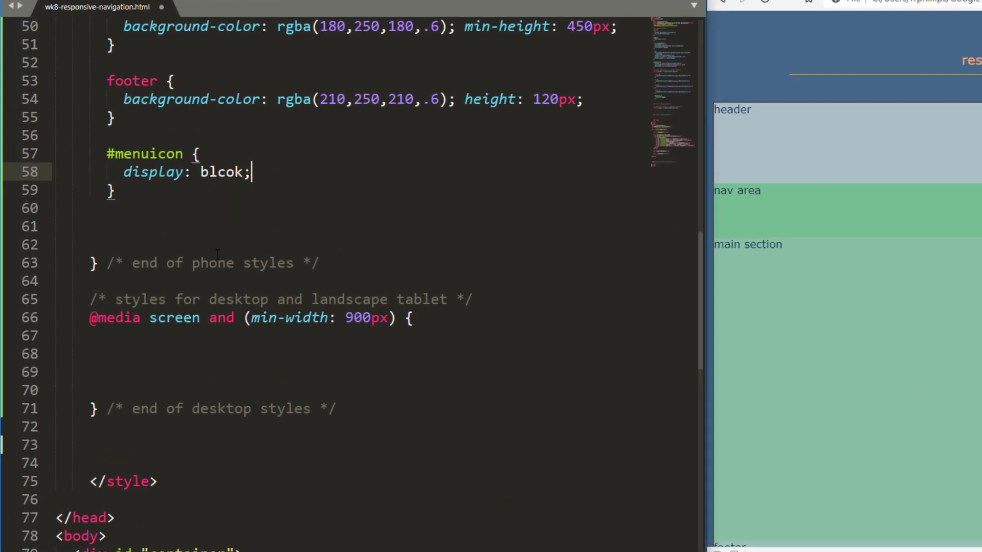
{"action": "type", "text": "block"}
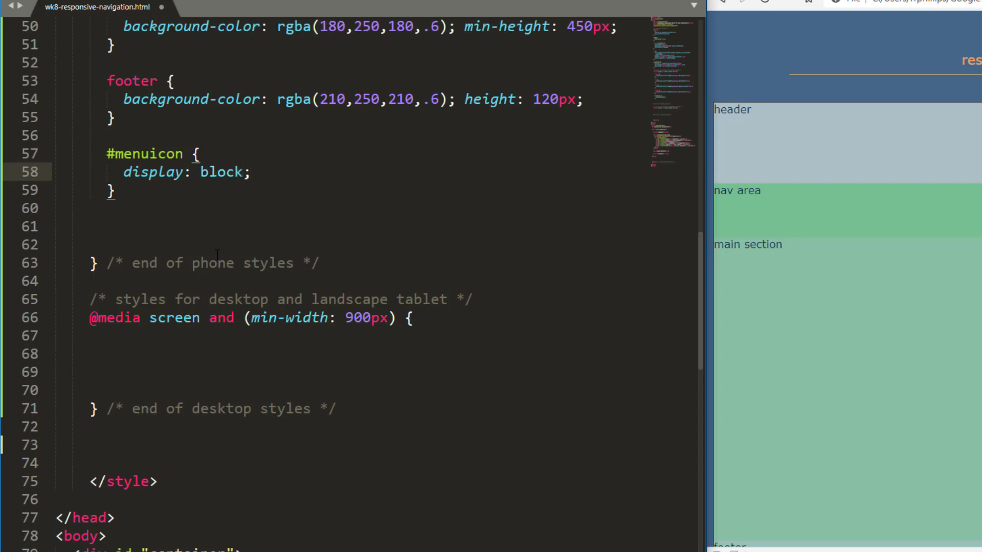
{"action": "type", "text": "width"}
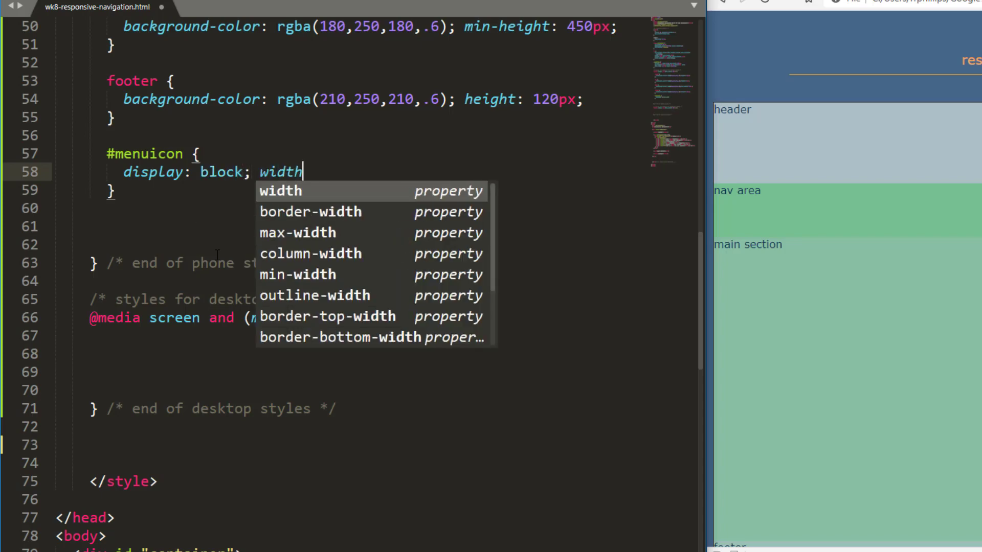
{"action": "type", "text": ": 60px;"}
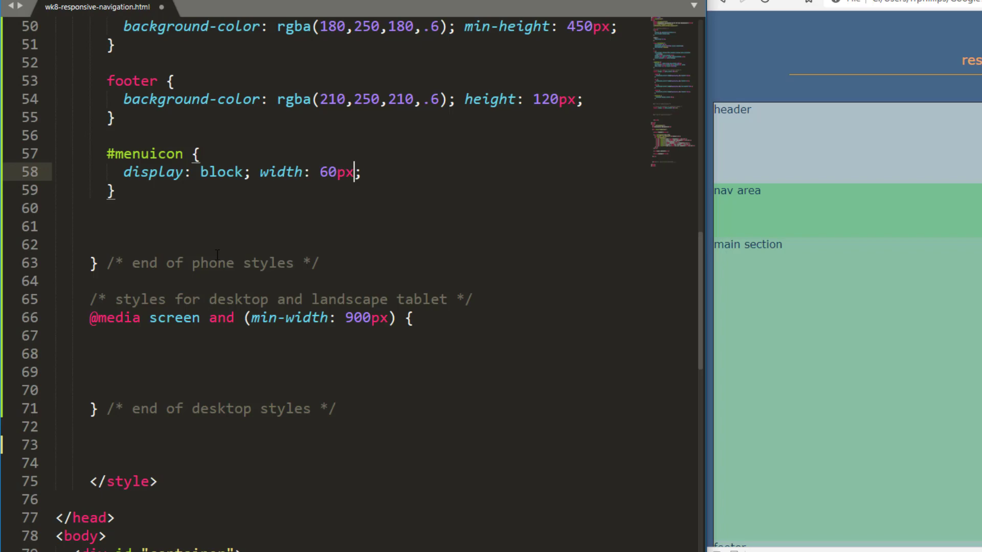
{"action": "type", "text": "height:;"}
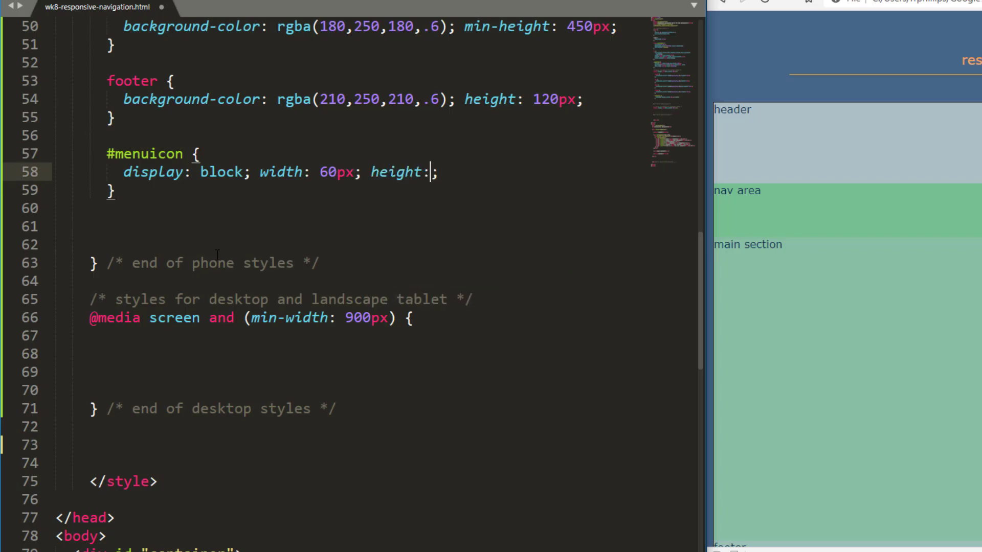
{"action": "type", "text": "60px"}
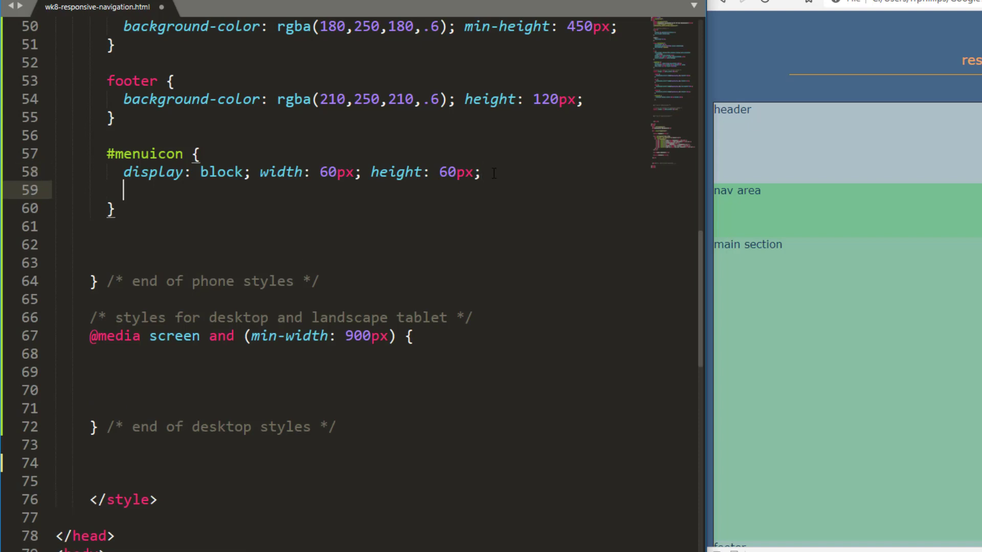
- Float #menuicon right and give it margin: 10px 25px
{"action": "type", "text": "float: right;"}
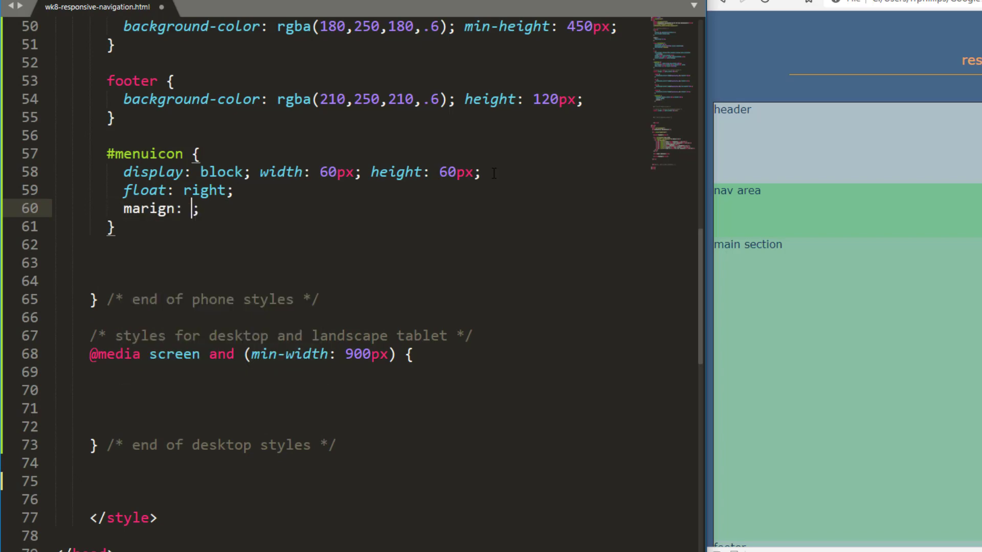
{"action": "type", "text": "10p"}
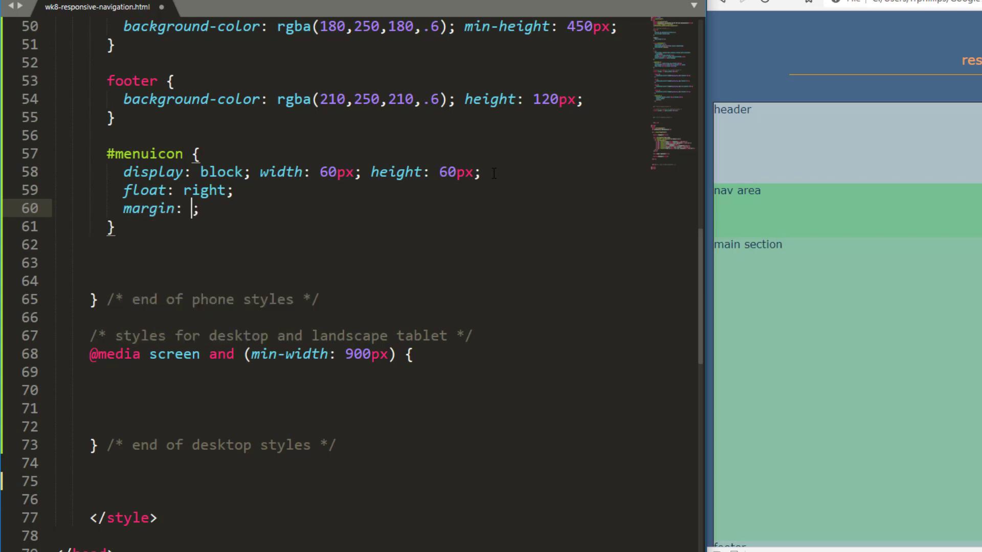
{"action": "type", "text": "10px"}
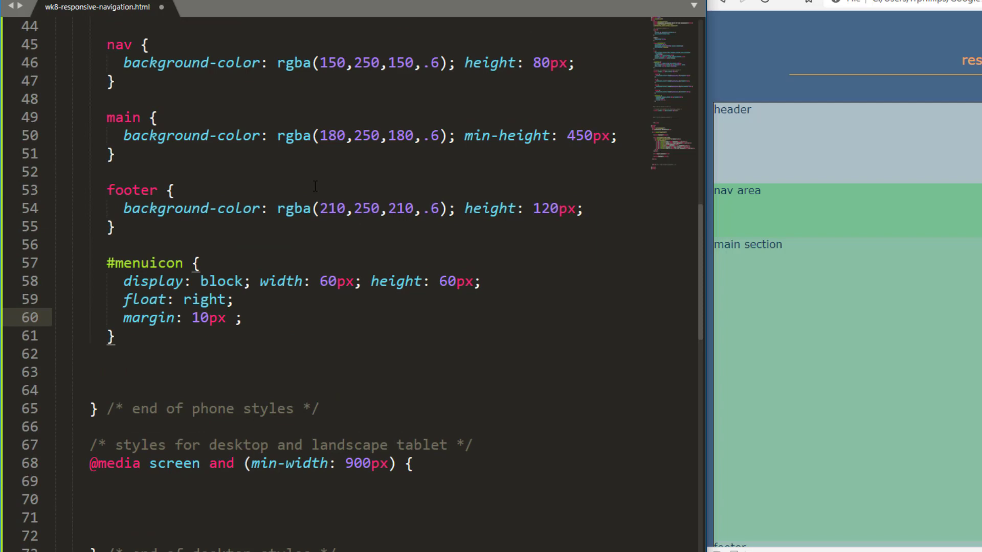
{"action": "scroll", "scroll_direction": "down", "scroll_amount": 3}
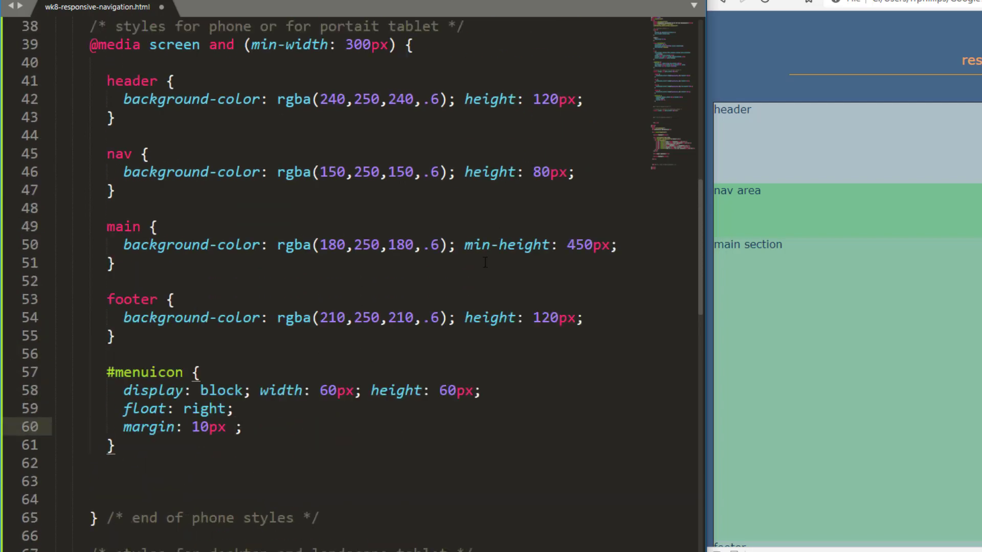
{"action": "scroll", "scroll_direction": "down", "scroll_amount": 3}
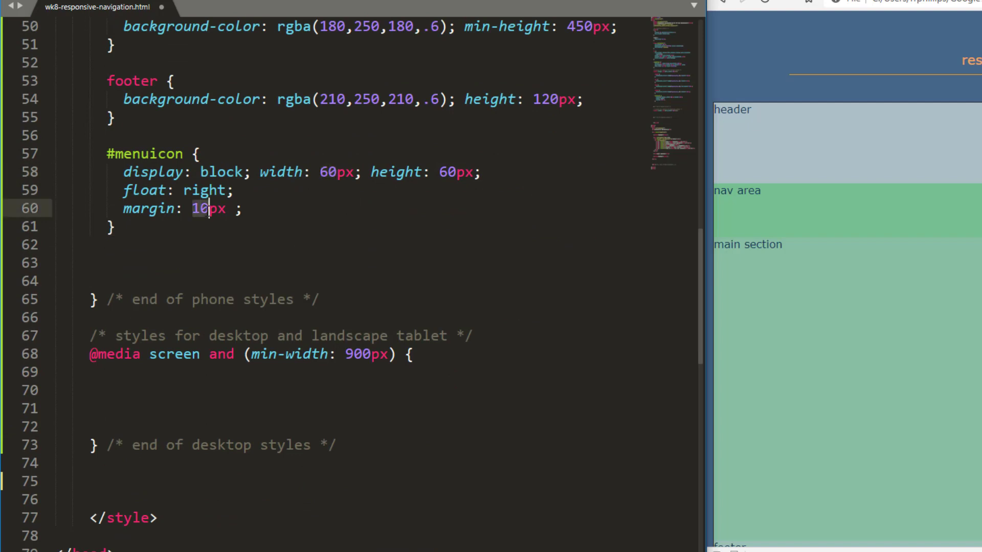
{"action": "mouse_move", "coordinate": [257, 202]}
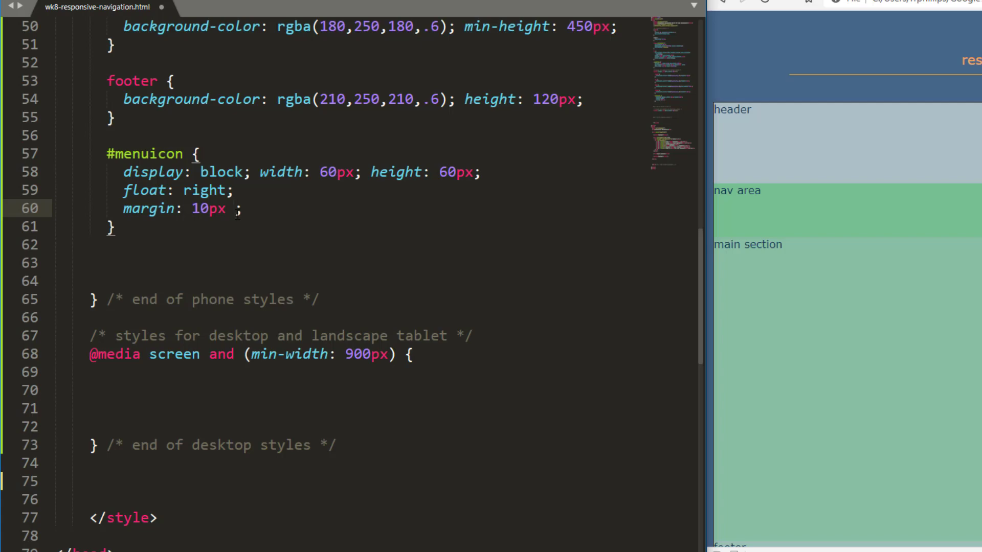
{"action": "type", "text": "2"}
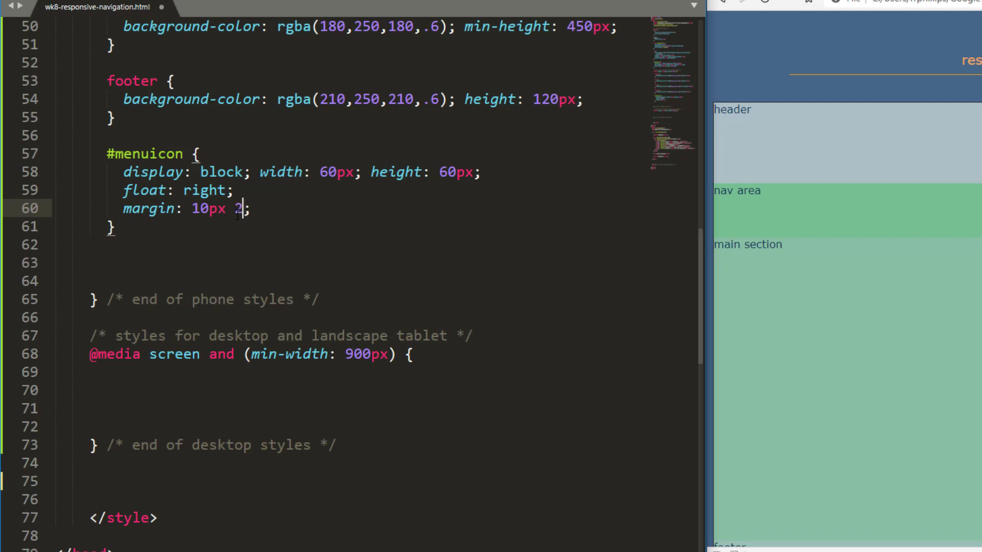
{"action": "type", "text": "5px"}
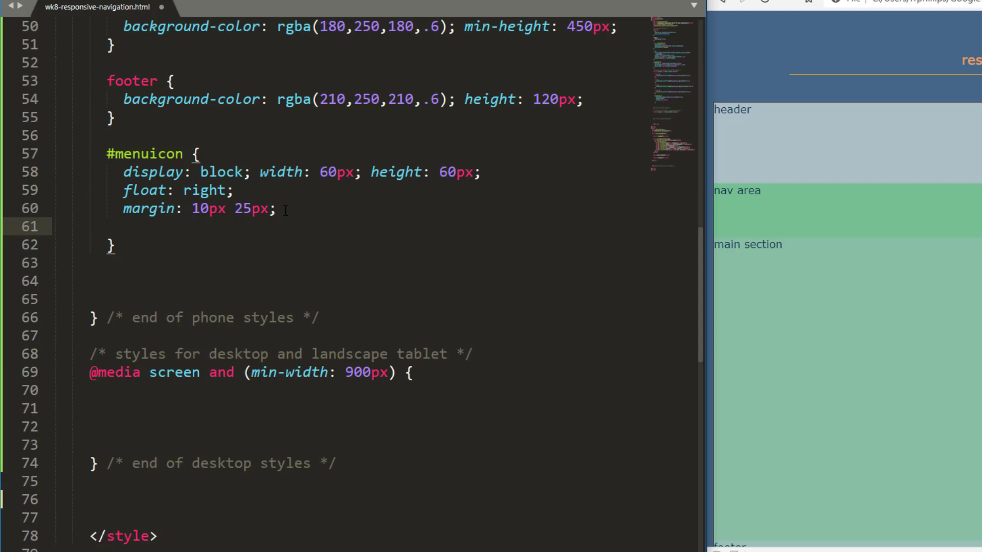
- Add background-image: repeating-linear-gradient(#222, #222 12px, transparent 12px, transparent 24px) to #menuicon
{"action": "type", "text": "background-image: ;"}
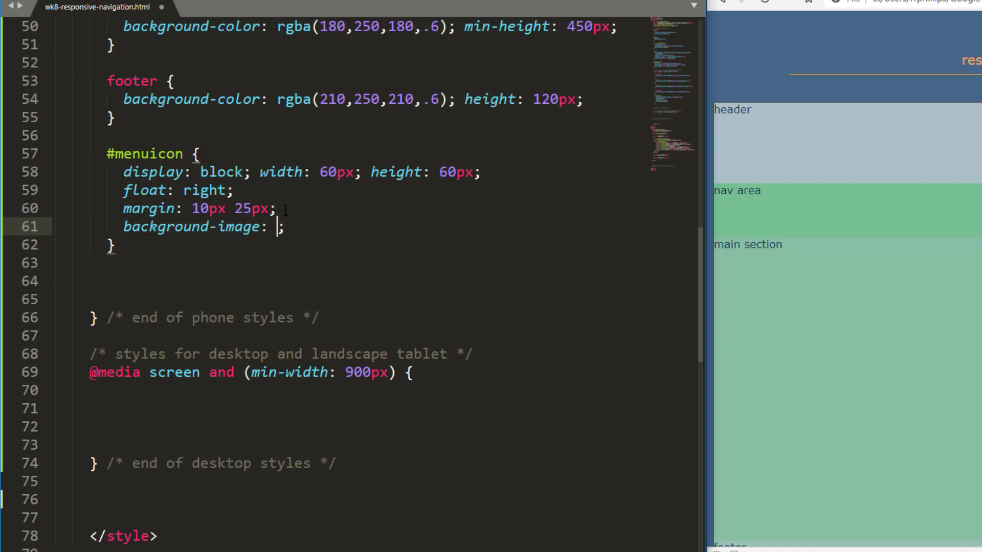
{"action": "type", "text": "repeat"}
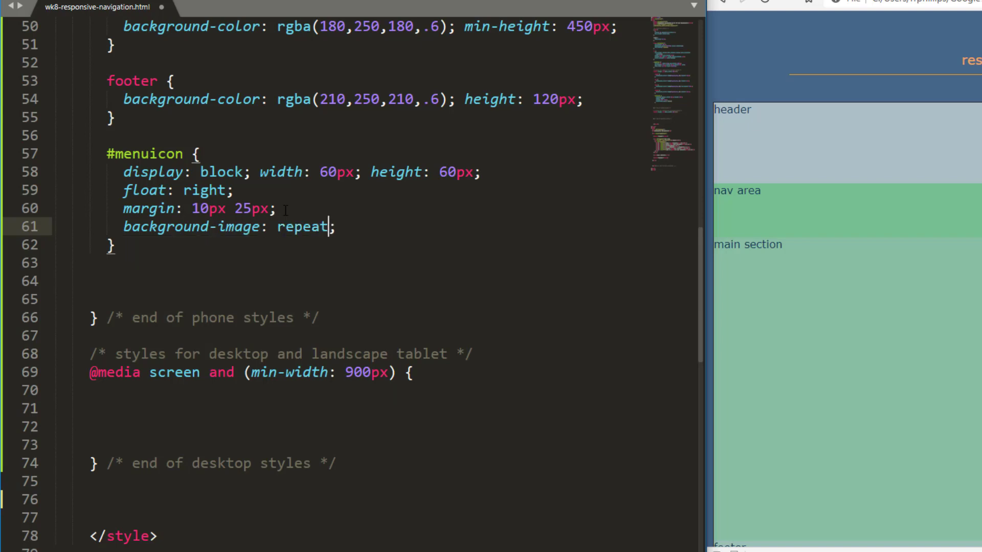
{"action": "type", "text": "ing-linear-gradient("}
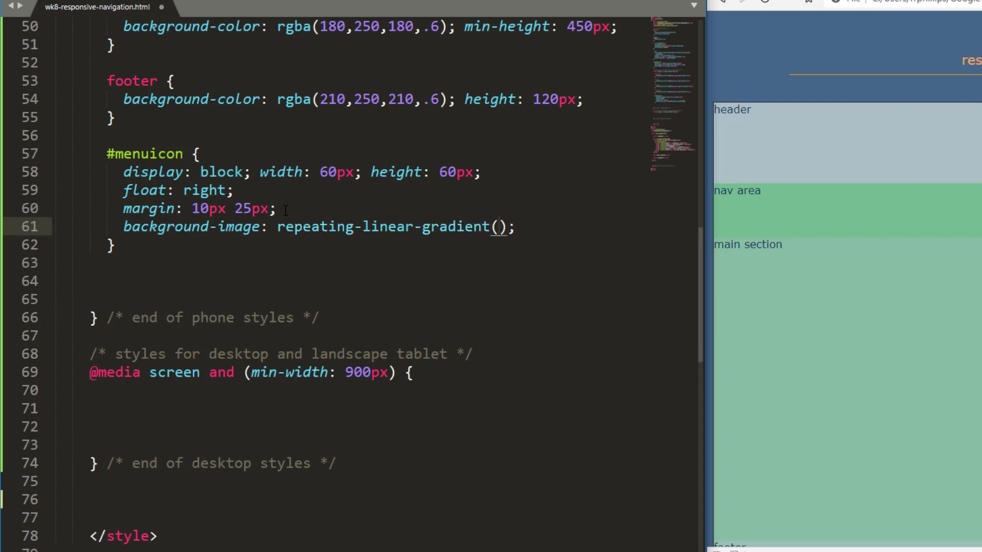
{"action": "type", "text": "#222"}
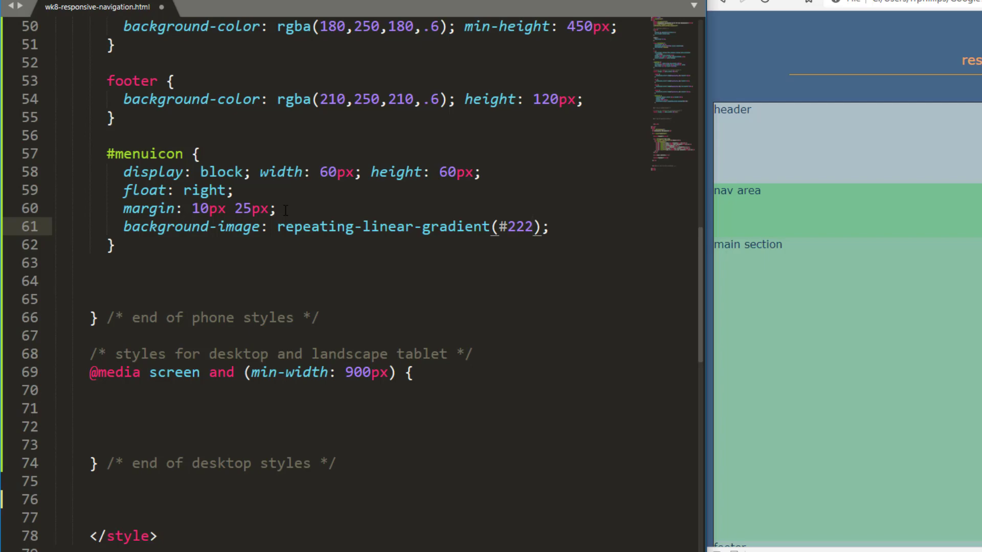
{"action": "type", "text": ", #222"}
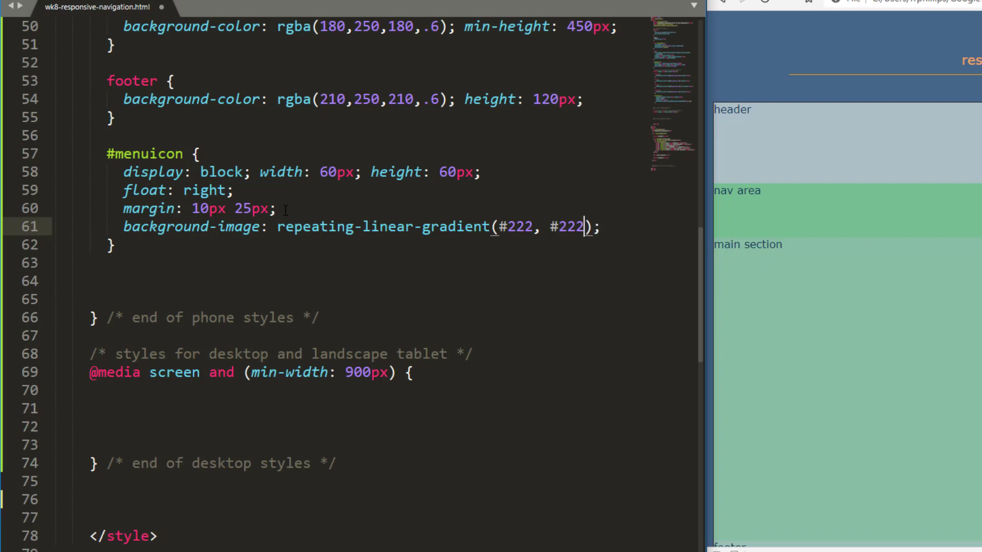
{"action": "type", "text": "12px,"}
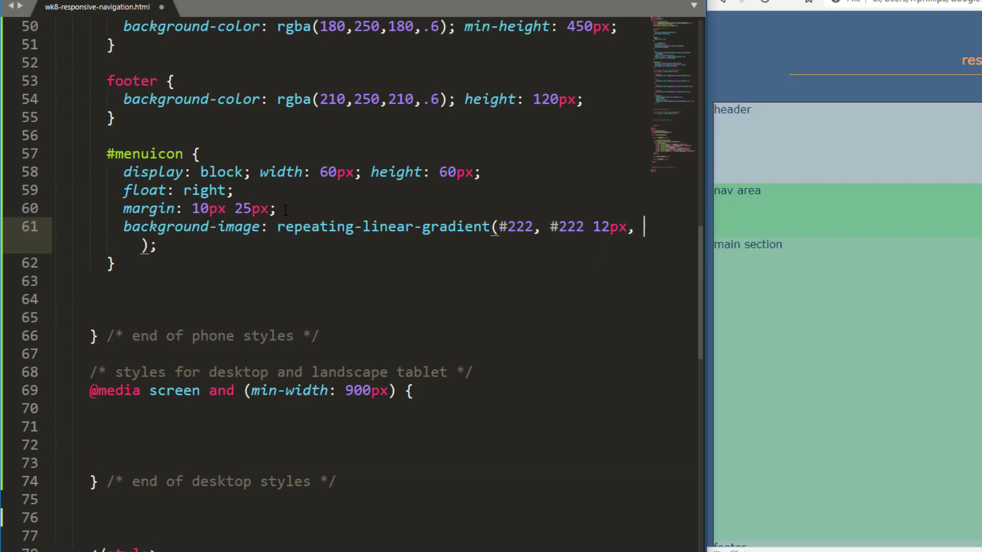
{"action": "type", "text": "t"}
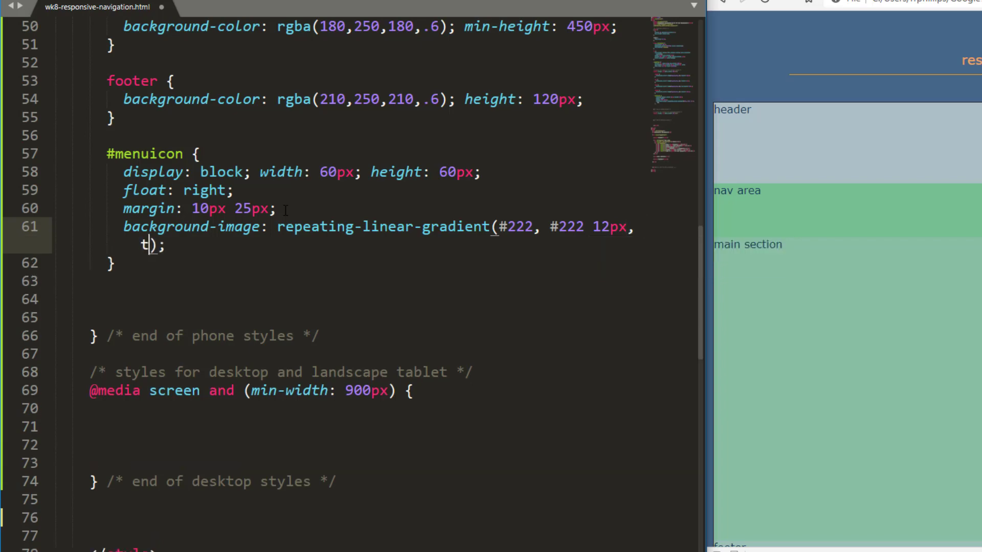
{"action": "type", "text": "ransparent"}
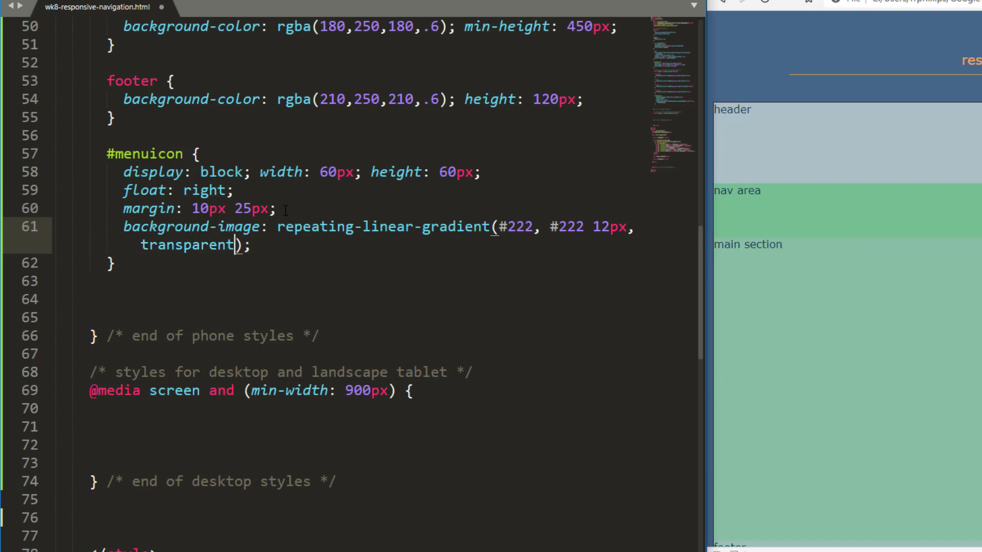
{"action": "type", "text": ", 12"}
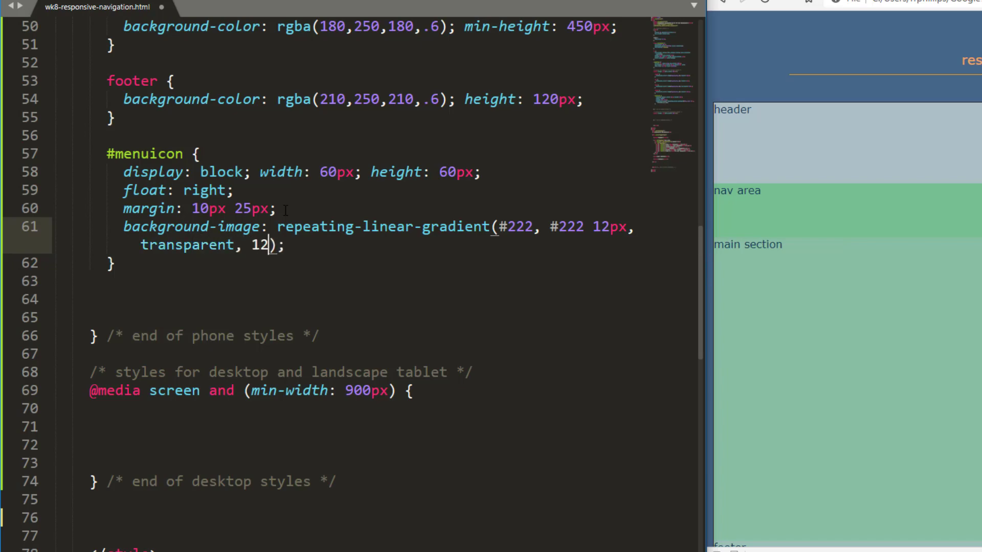
{"action": "type", "text": "px"}
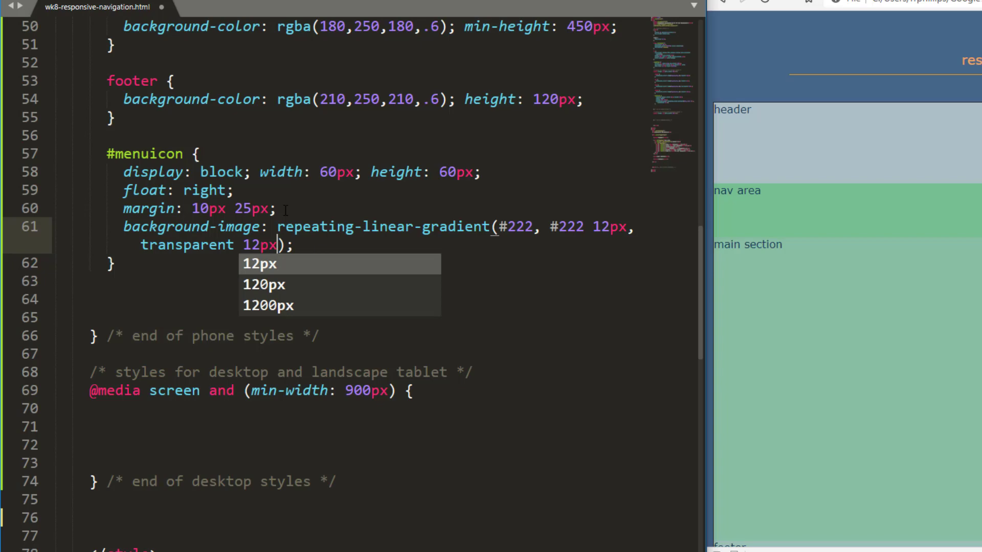
{"action": "type", "text": ", transparent 24px"}
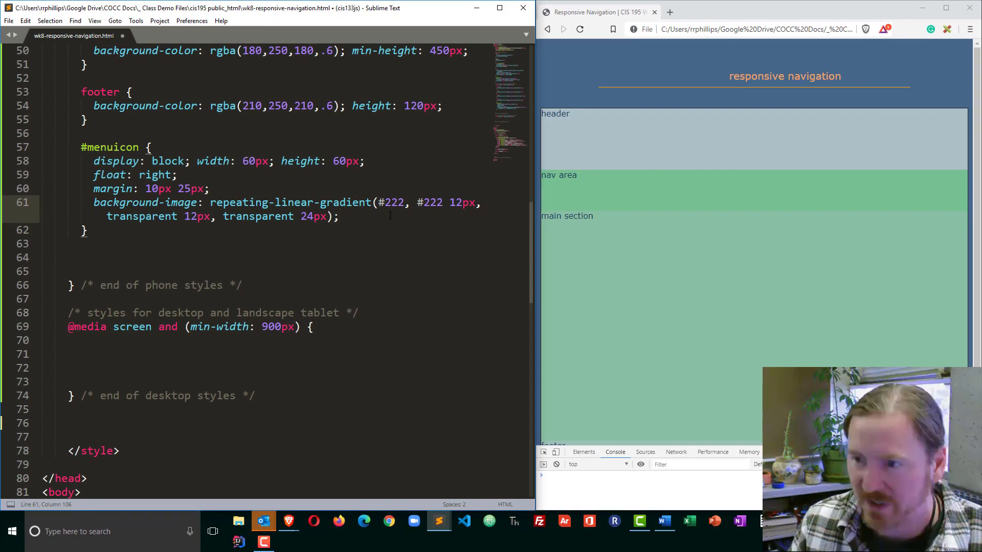
- Reload the Chrome preview to see the three-bar icon, then ready a line after #menuicon
{"action": "left_click", "coordinate": [579, 30]}
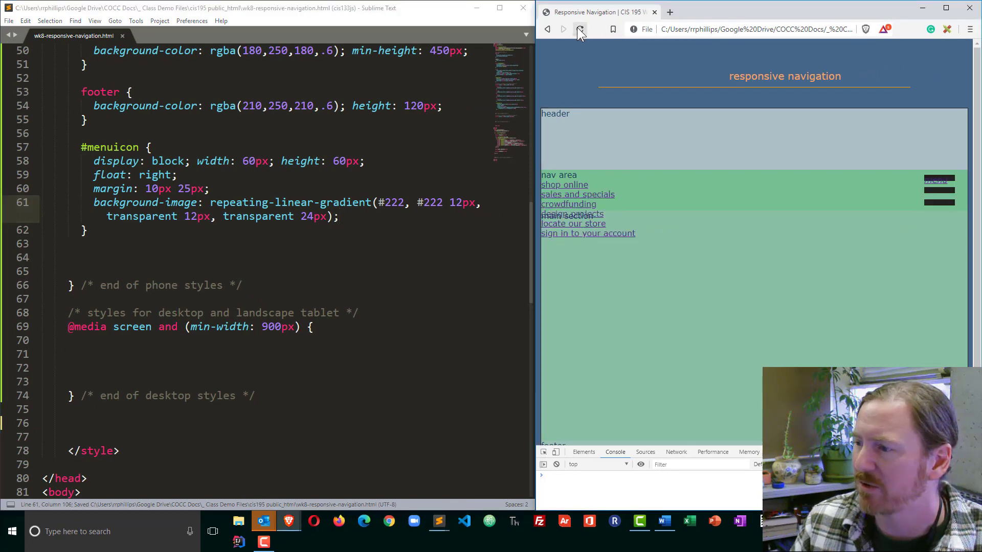
{"action": "left_click", "coordinate": [579, 29]}
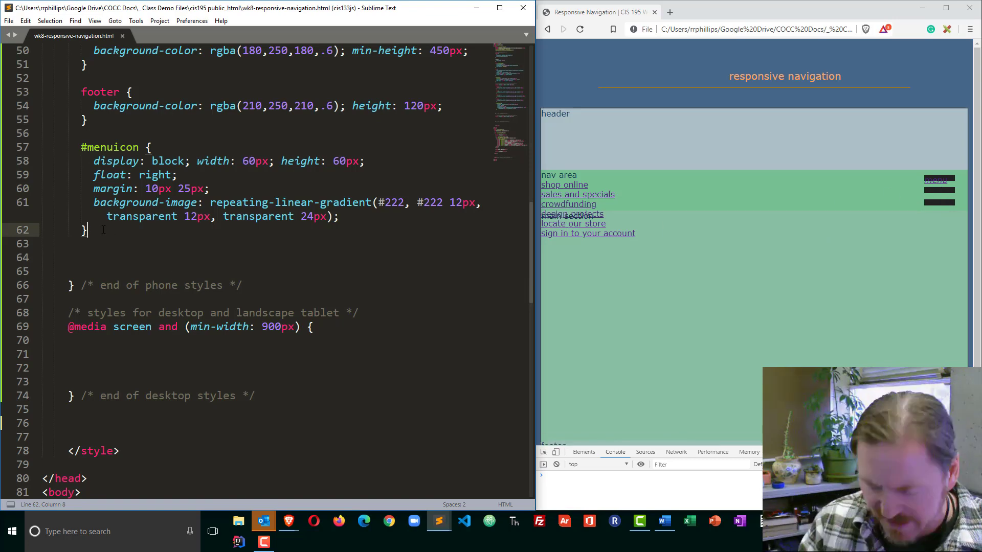
{"action": "key", "text": "enter"}
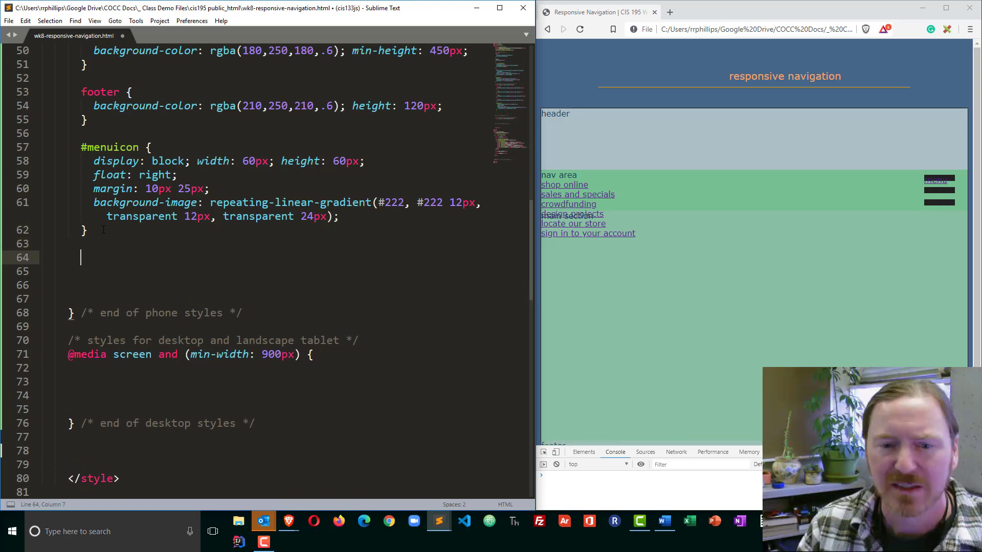
- Add a #menuicon i rule with padding-left: 999px and reload the preview
{"action": "type", "text": "#menuicon i {"}
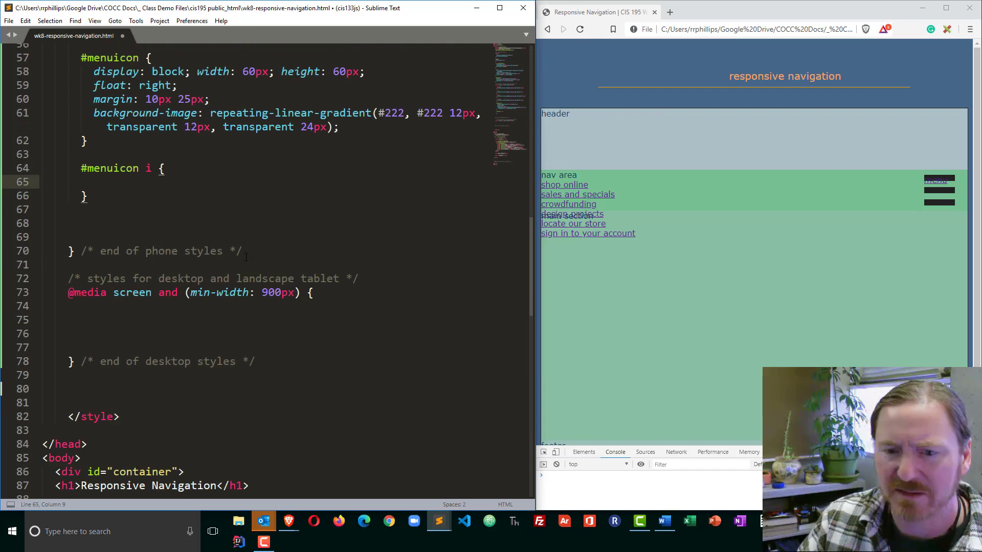
{"action": "scroll", "scroll_direction": "down", "scroll_amount": 3}
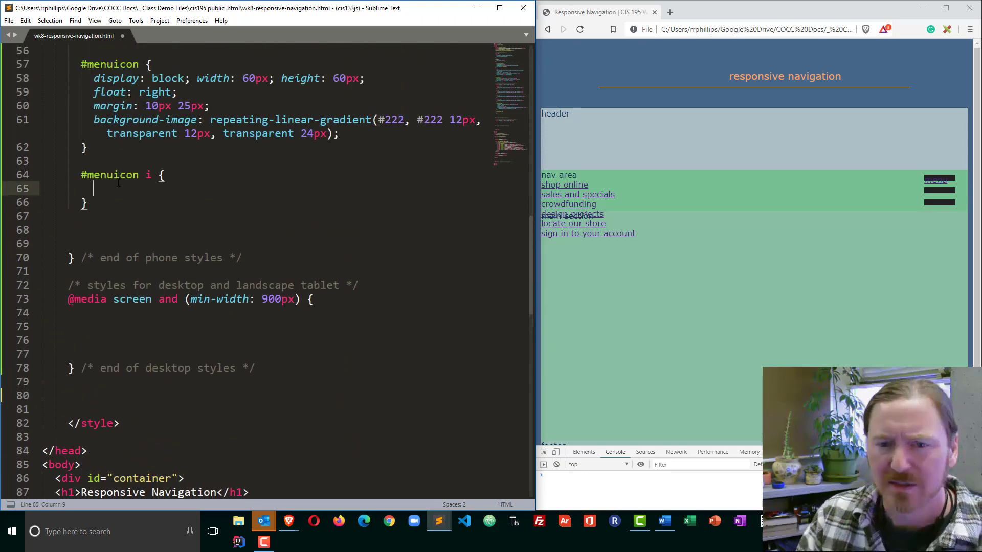
{"action": "type", "text": "padding-left: 999px;"}
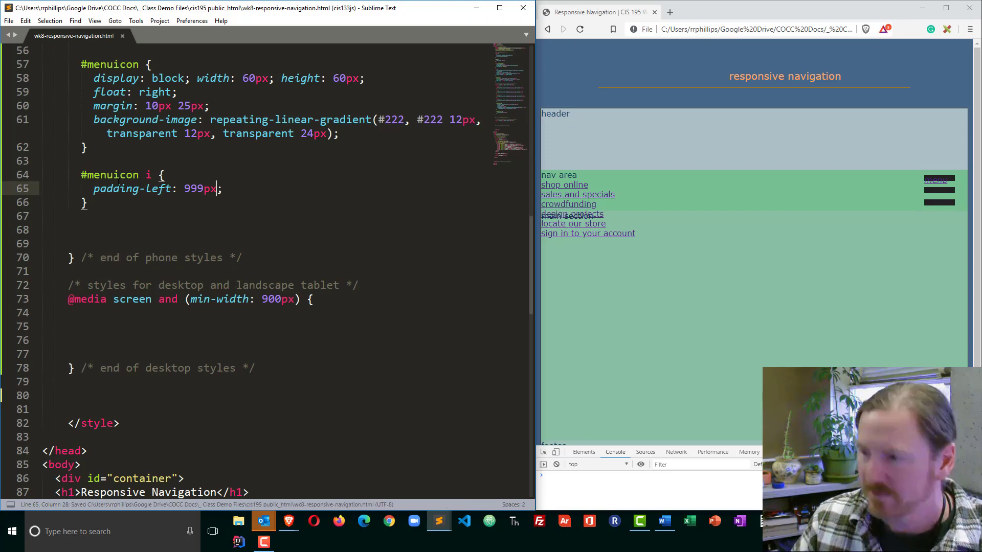
{"action": "left_click", "coordinate": [578, 30]}
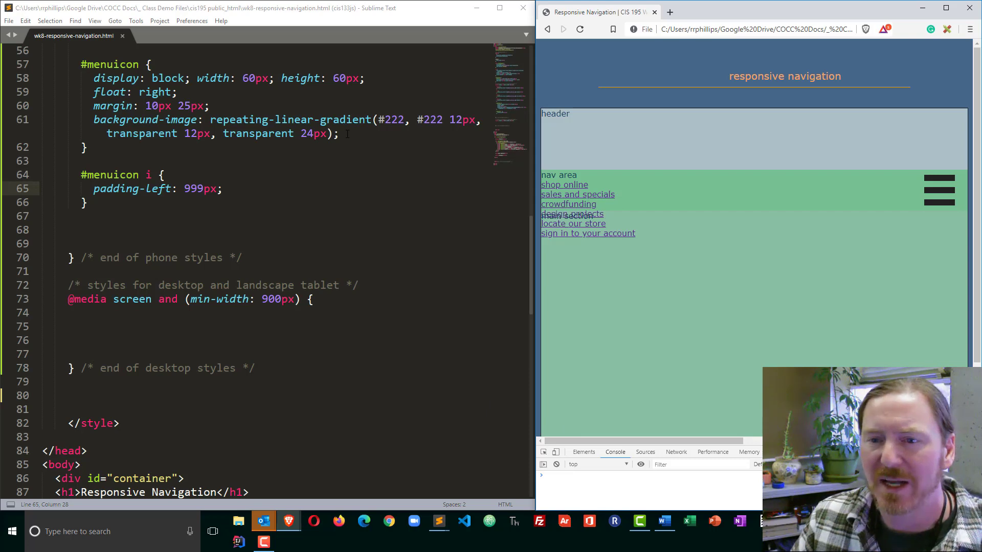
- Add overflow: hidden to #menuicon, save, and reload the preview
{"action": "type", "text": "ov"}
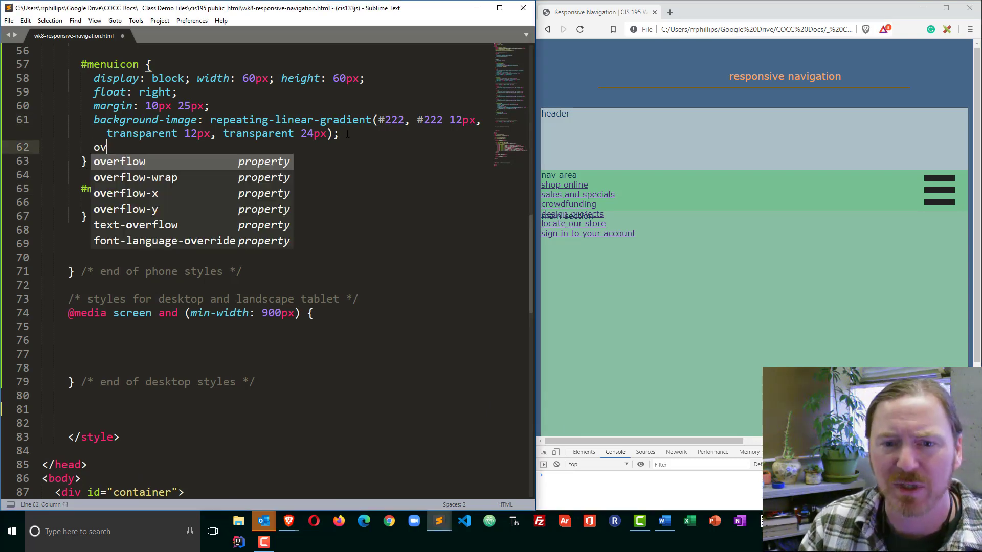
{"action": "type", "text": "erflow: hidden;"}
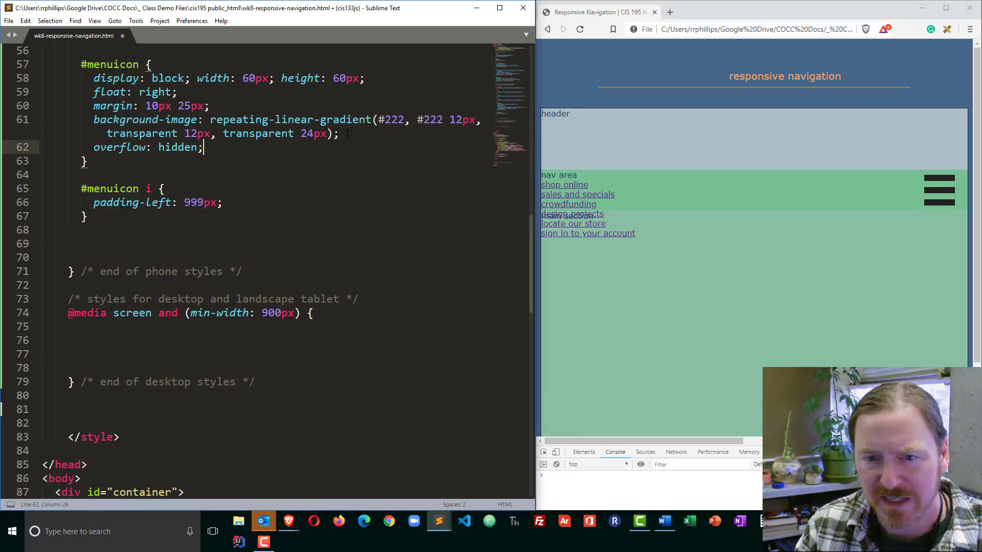
{"action": "key", "text": "ctrl+s"}
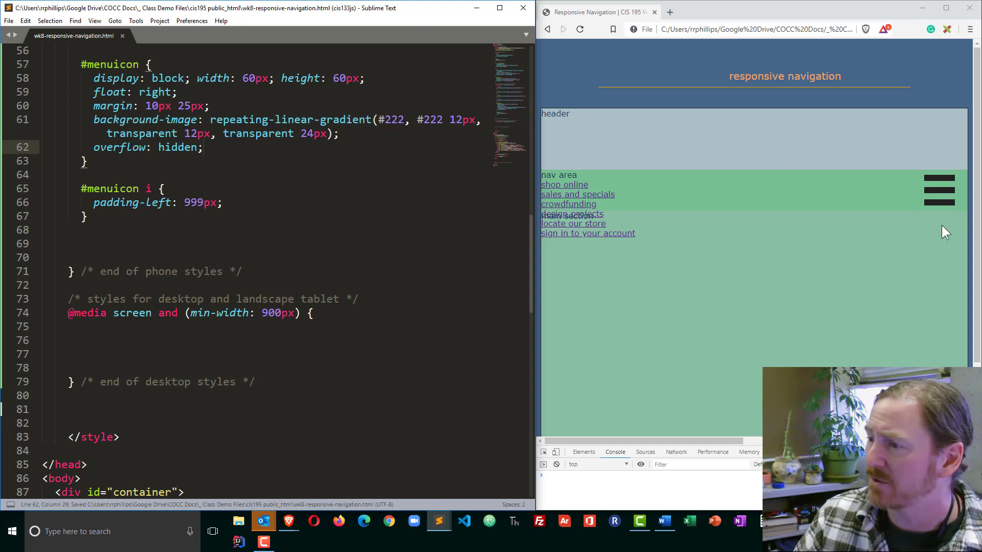
{"action": "mouse_move", "coordinate": [921, 201]}
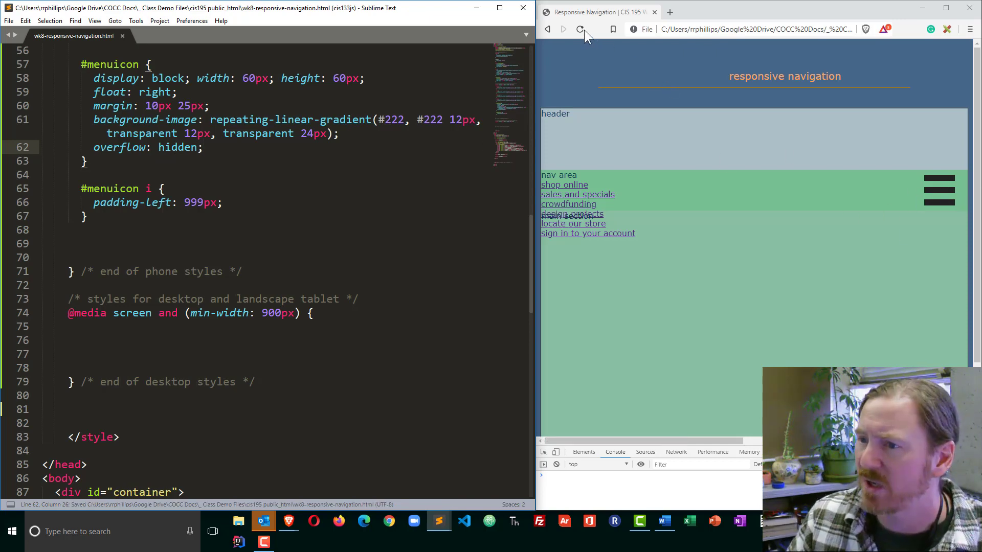
{"action": "left_click", "coordinate": [579, 29]}
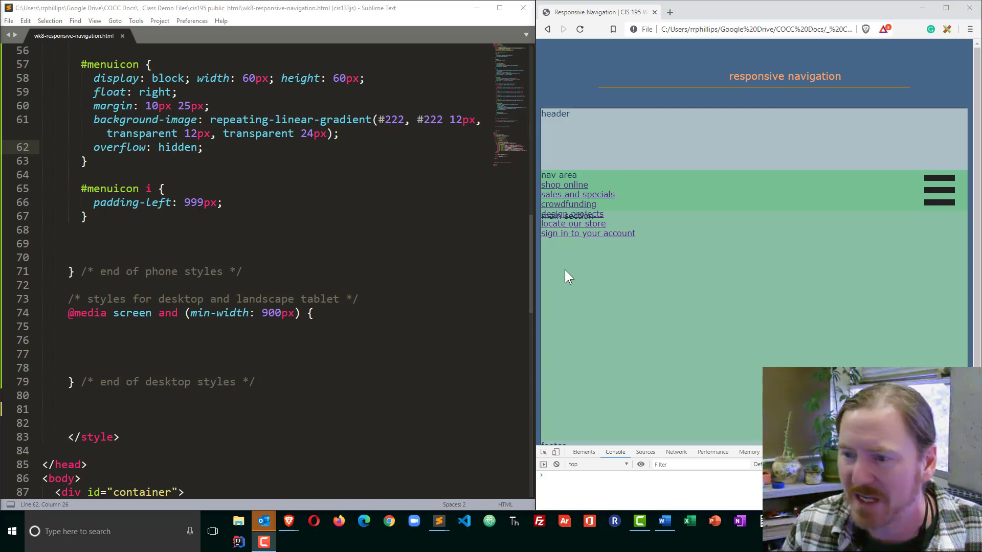
{"action": "mouse_move", "coordinate": [602, 215]}
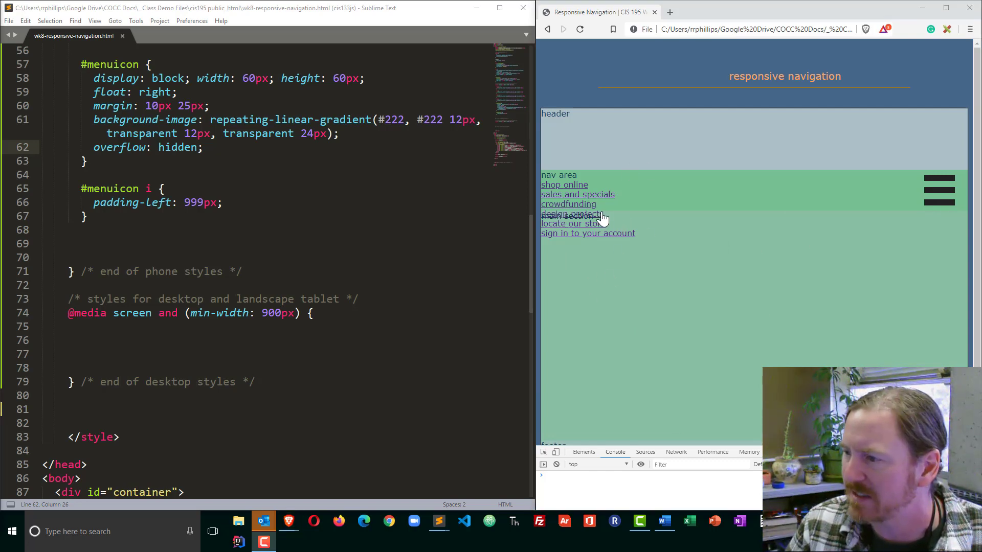
{"action": "mouse_move", "coordinate": [601, 234]}
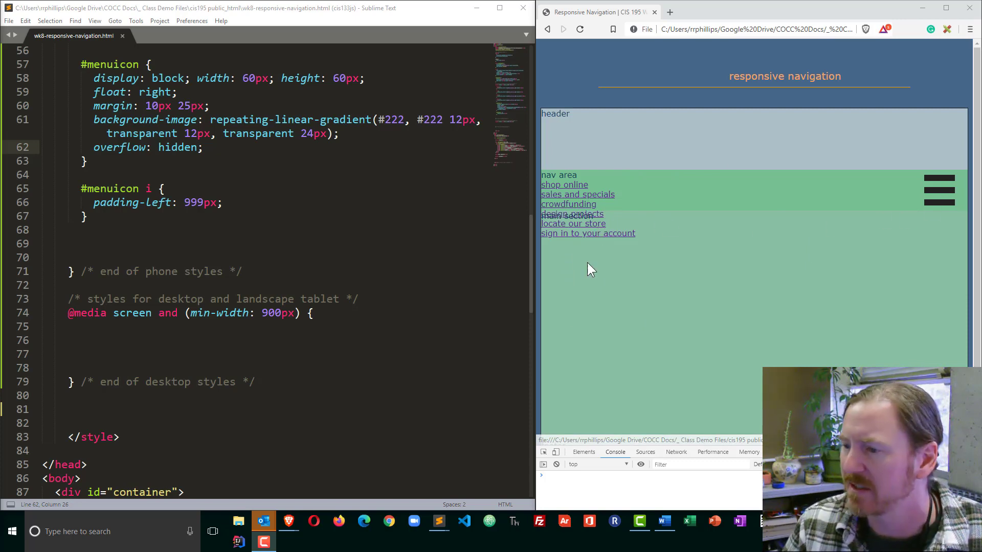
{"action": "mouse_move", "coordinate": [912, 269]}
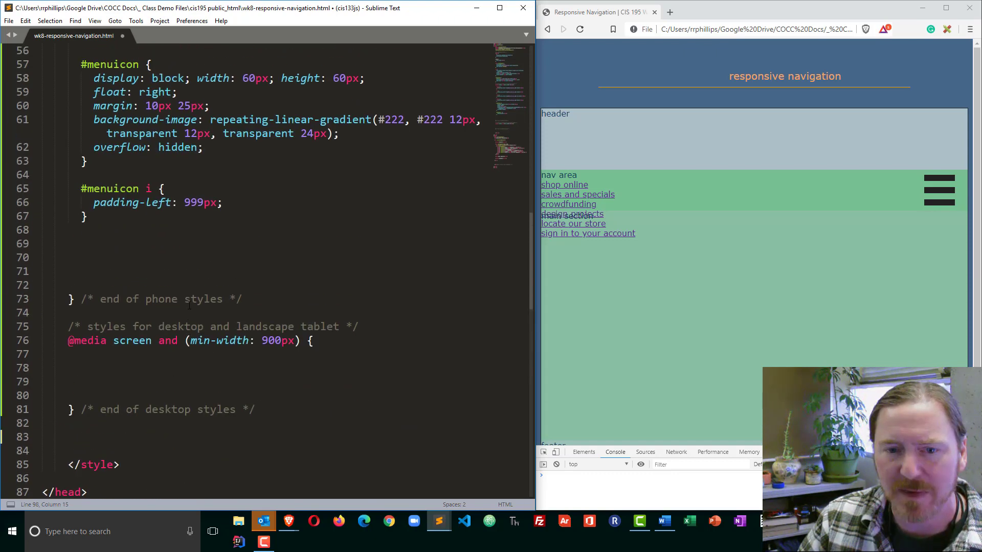
- Add a #mainmenu rule with position: absolute and give nav position: relative
{"action": "scroll", "scroll_direction": "down", "scroll_amount": 3}
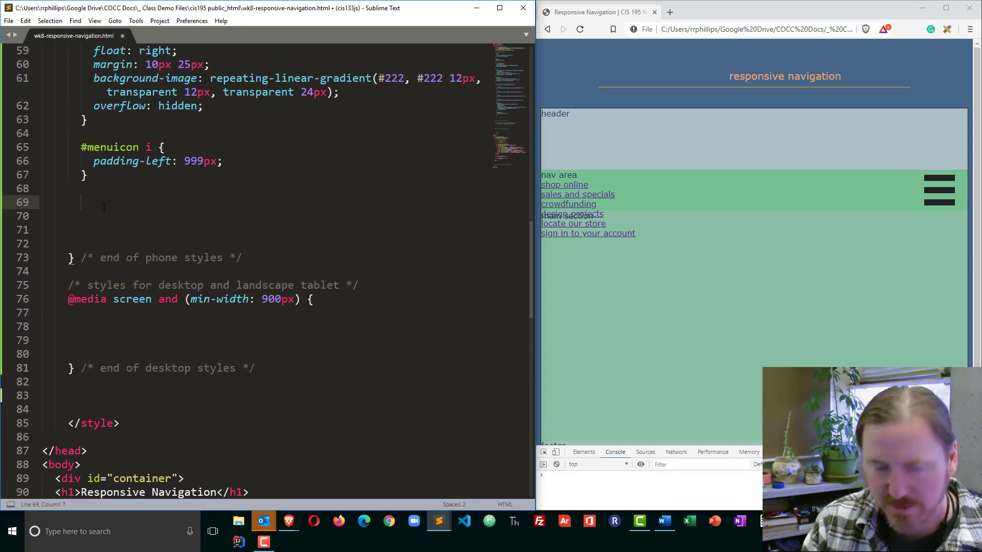
{"action": "type", "text": "#main"}
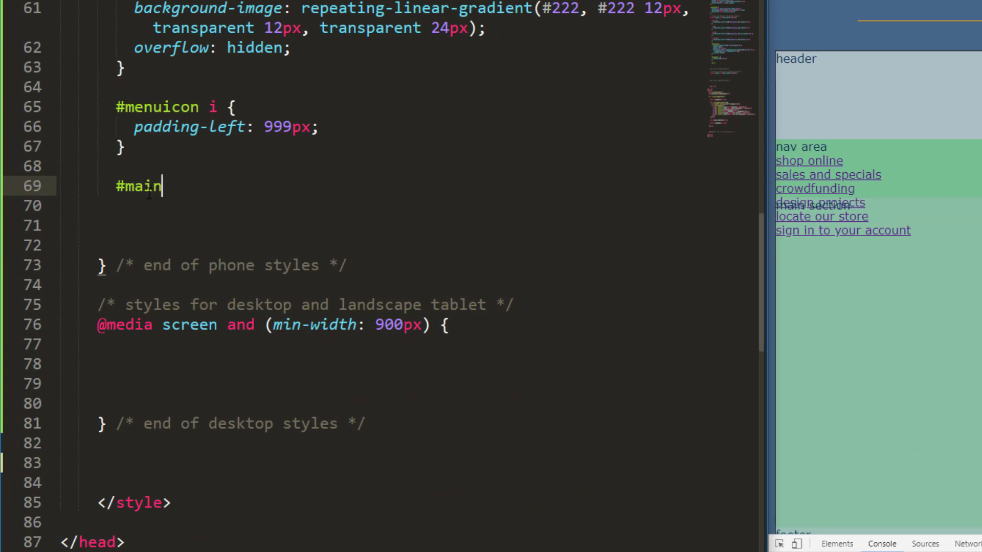
{"action": "type", "text": "menu {"}
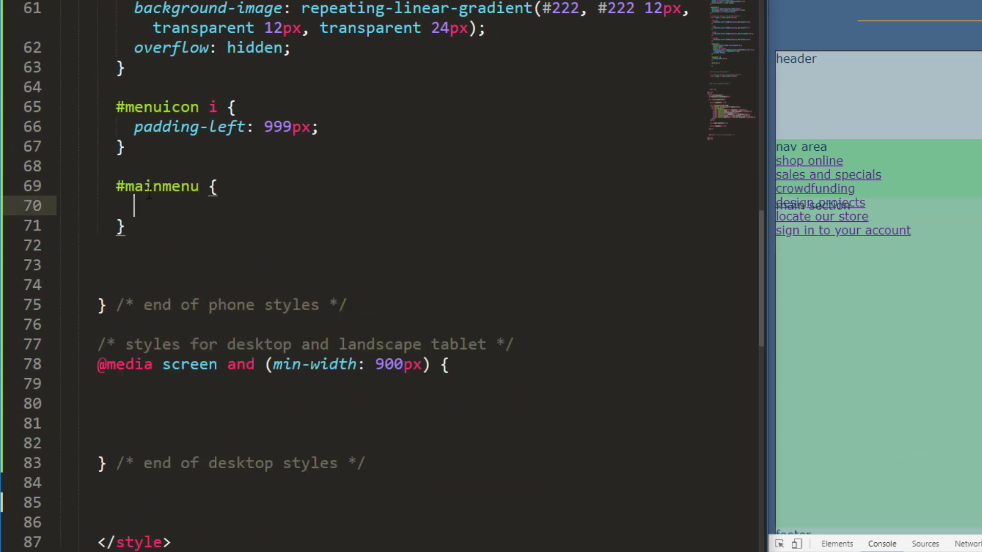
{"action": "type", "text": "position: absolute;"}
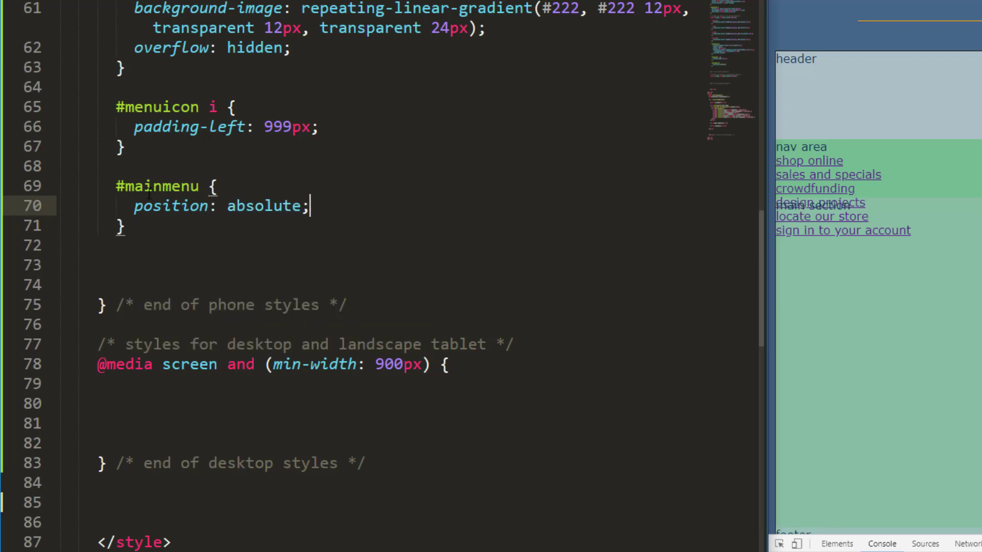
{"action": "mouse_move", "coordinate": [634, 270]}
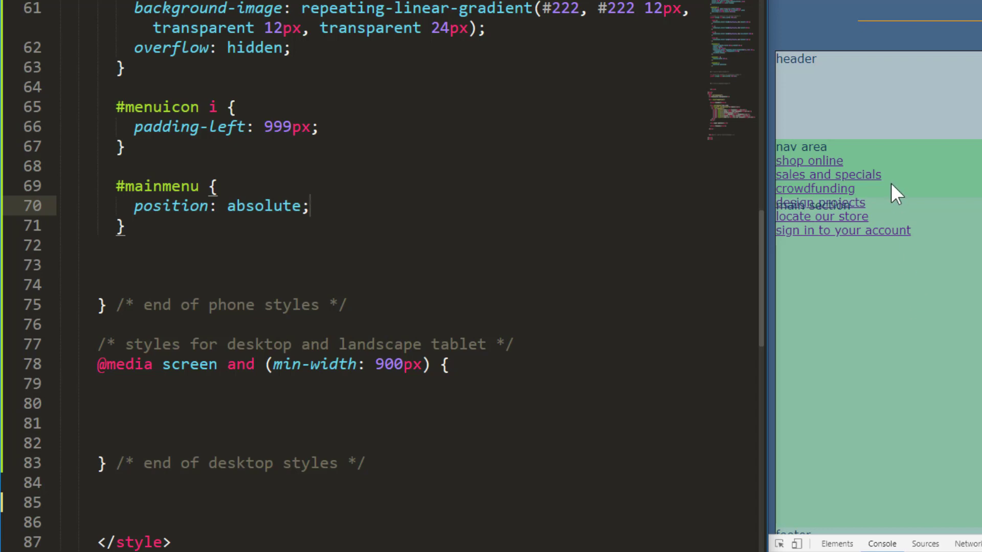
{"action": "mouse_move", "coordinate": [955, 182]}
{"action": "type", "text": "position: ;"}
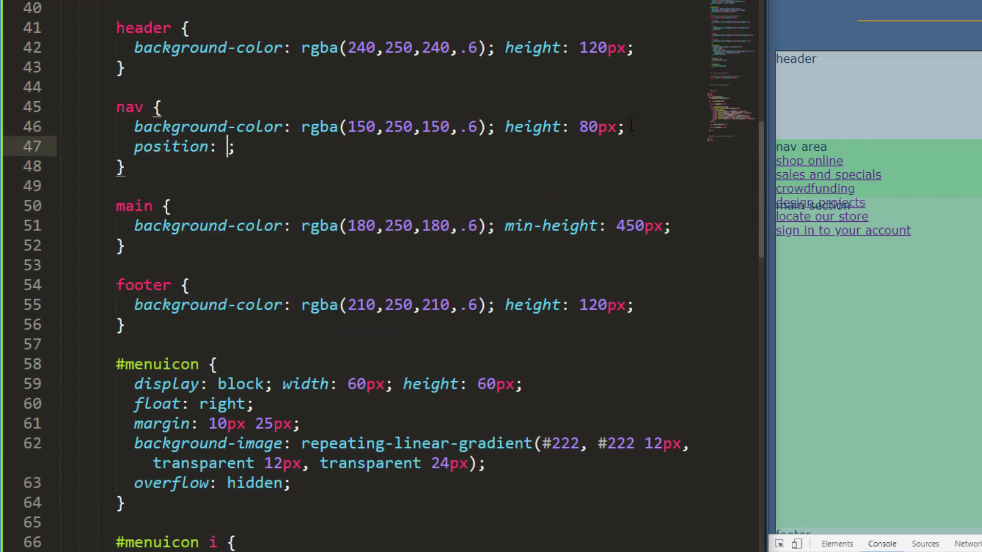
{"action": "type", "text": "relative"}
{"action": "type", "text": "position: absolute;"}
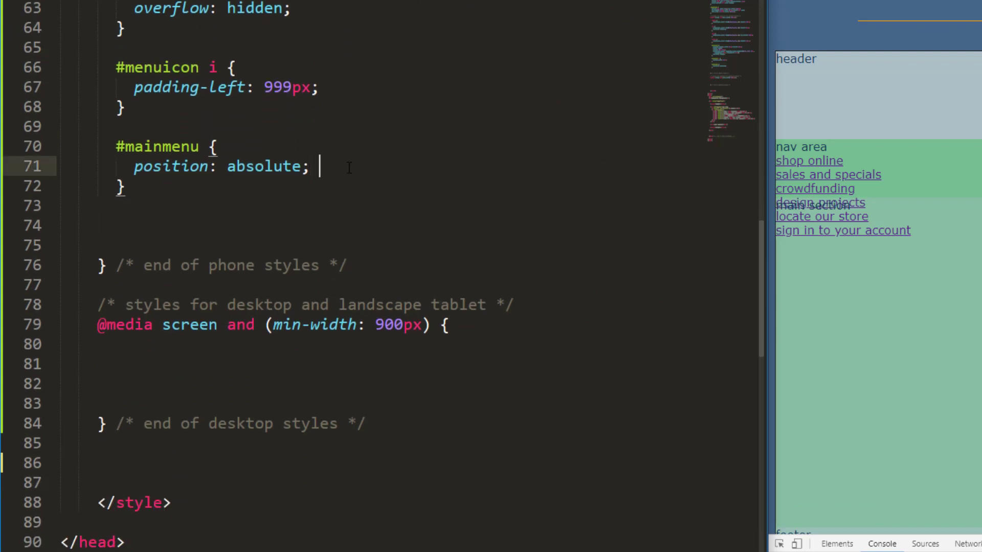
- Give #mainmenu top: 80px, left: 0px and width: 100%
{"action": "type", "text": "top: 80;"}
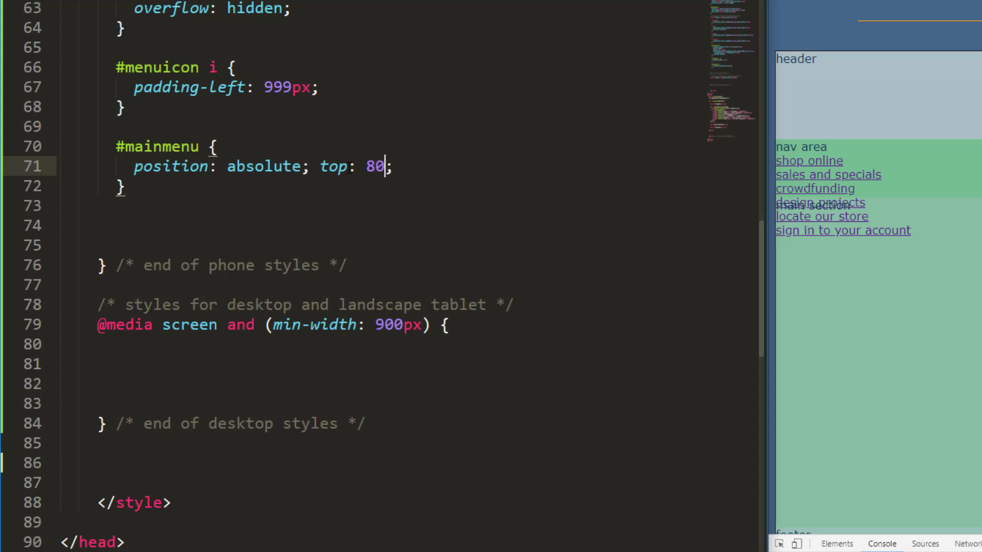
{"action": "type", "text": "px"}
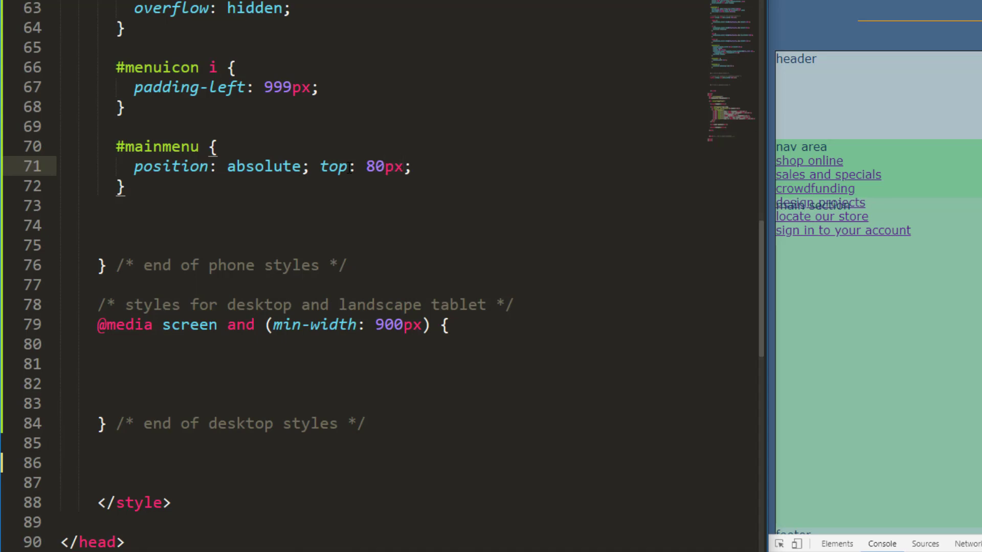
{"action": "type", "text": "left: 0px;"}
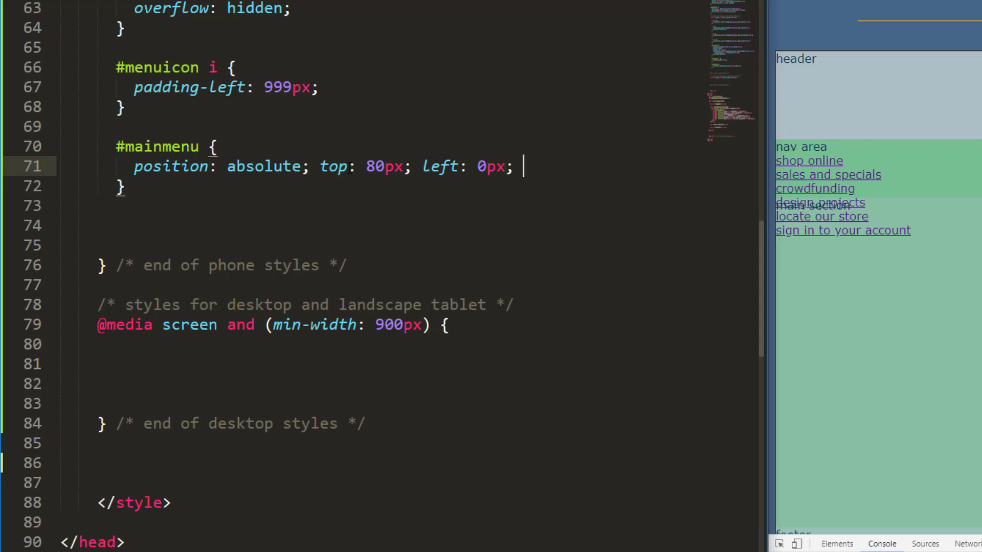
{"action": "type", "text": "width: 100;"}
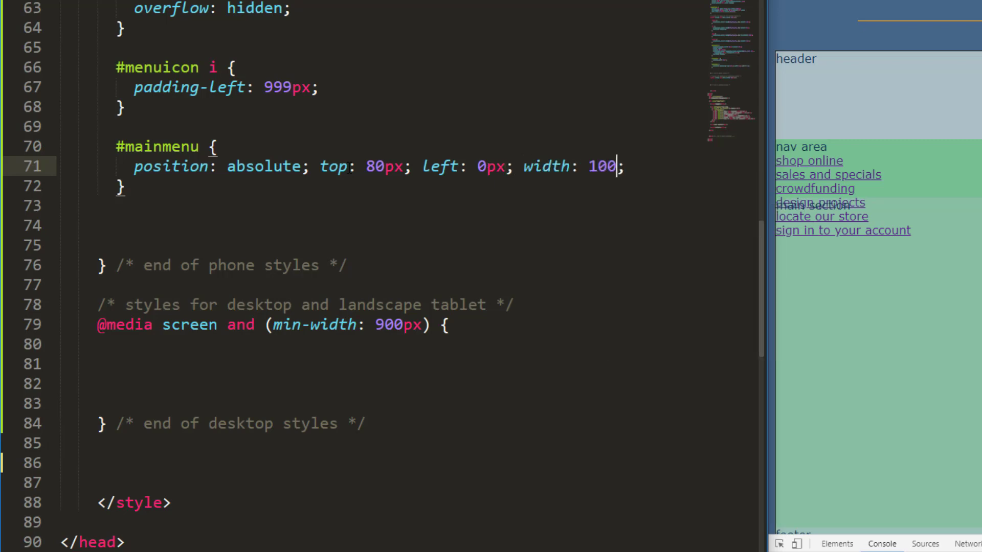
{"action": "type", "text": "%"}
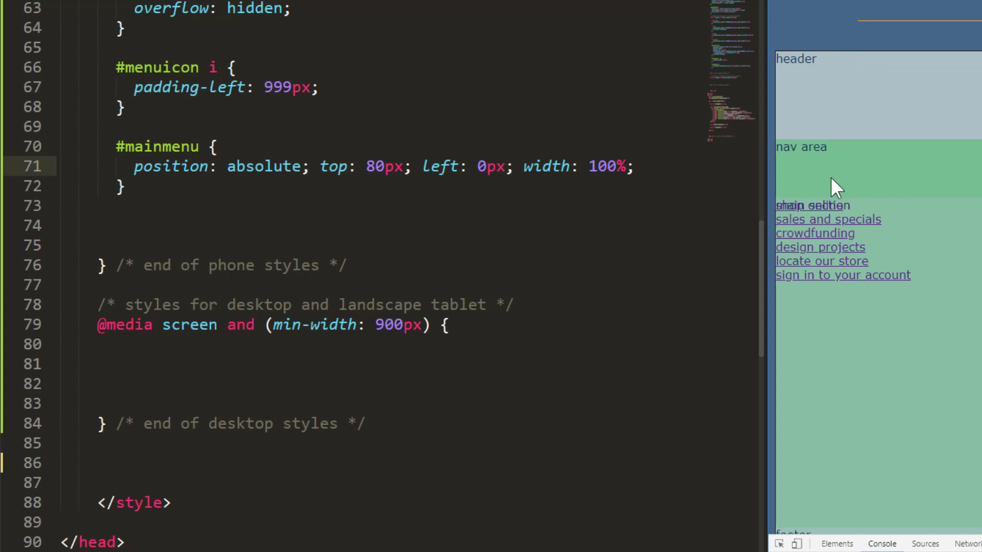
{"action": "mouse_move", "coordinate": [846, 221]}
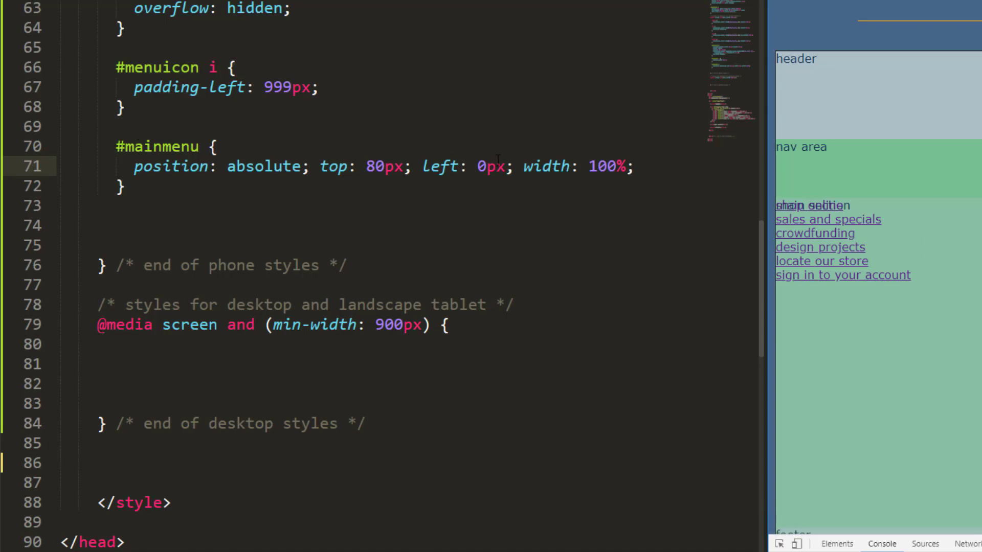
- Add list-style-type: none to #mainmenu
{"action": "left_click", "coordinate": [635, 166]}
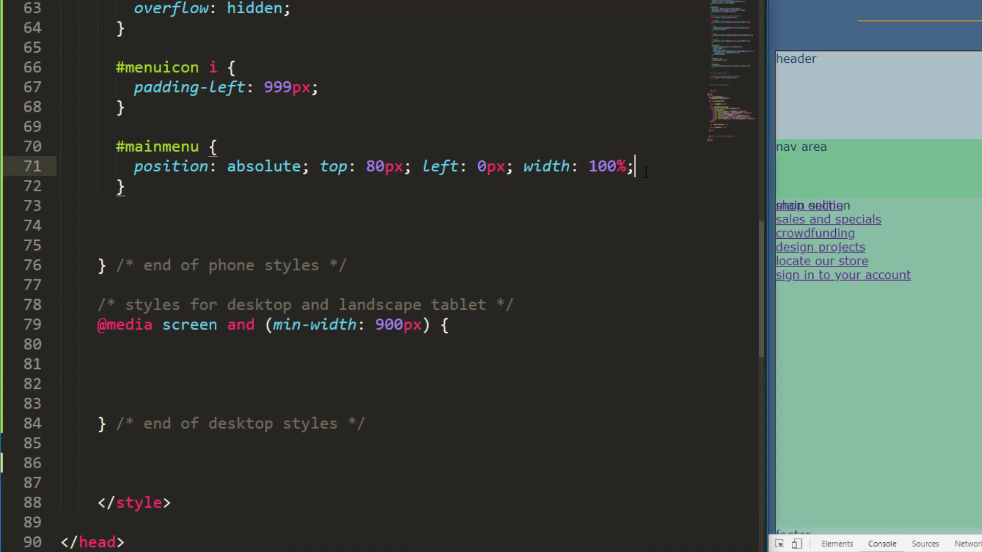
{"action": "type", "text": "1"}
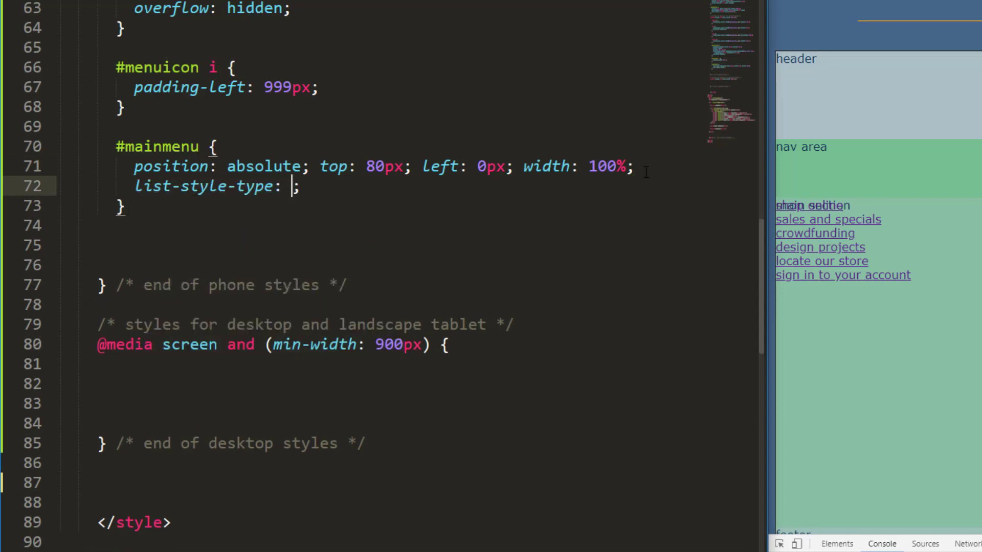
{"action": "type", "text": "none"}
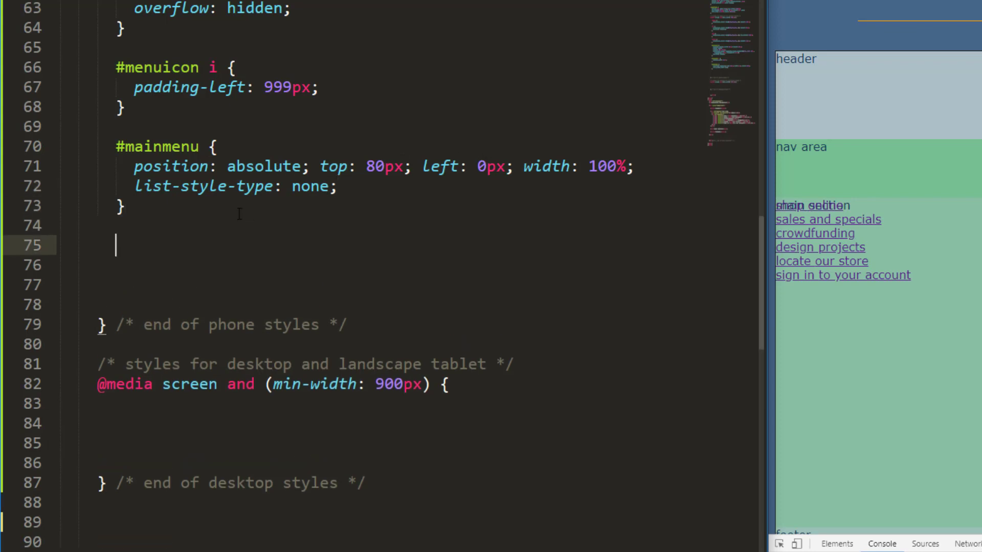
- Add a #mainmenu li rule with height: 60px
{"action": "type", "text": "#mainmenu"}
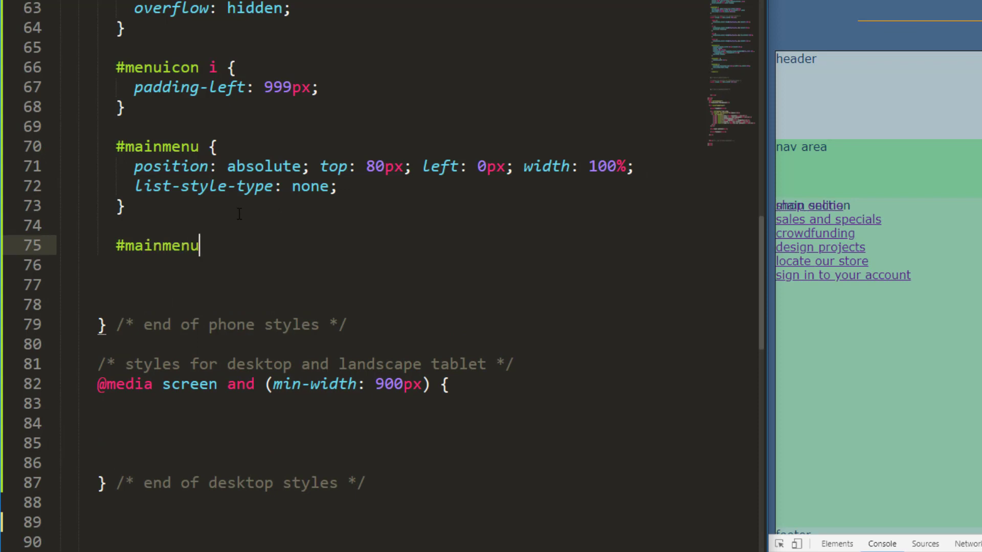
{"action": "type", "text": "li {"}
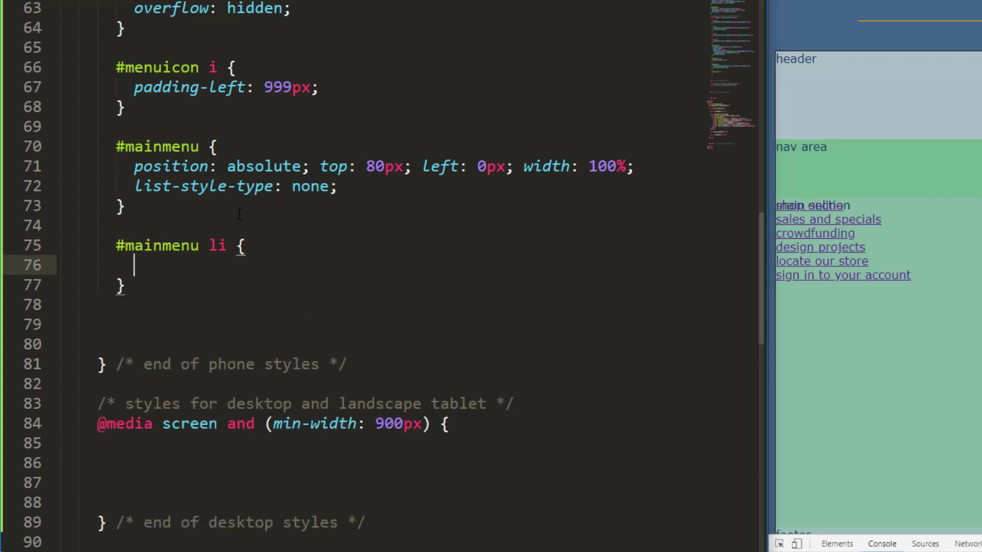
{"action": "type", "text": "h"}
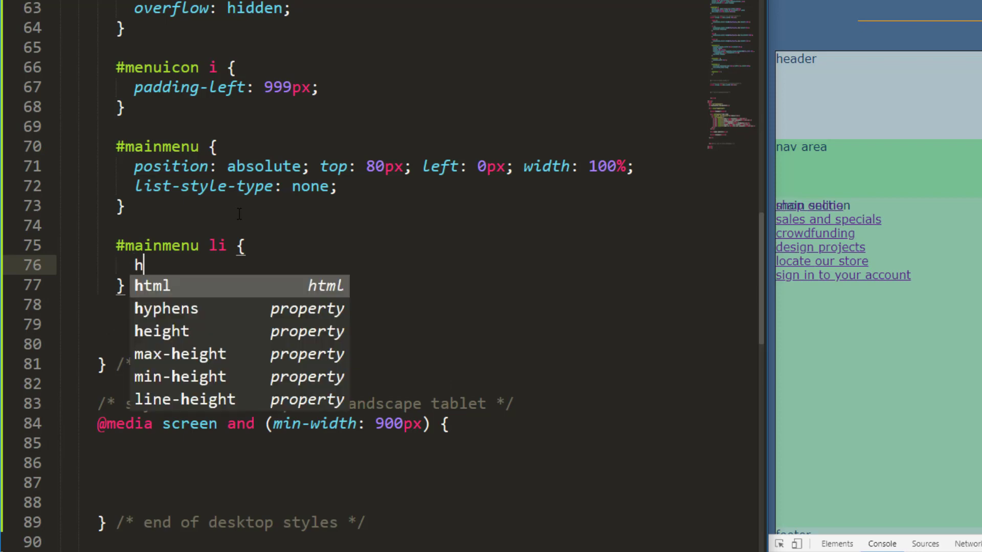
{"action": "type", "text": "eight: 60px;"}
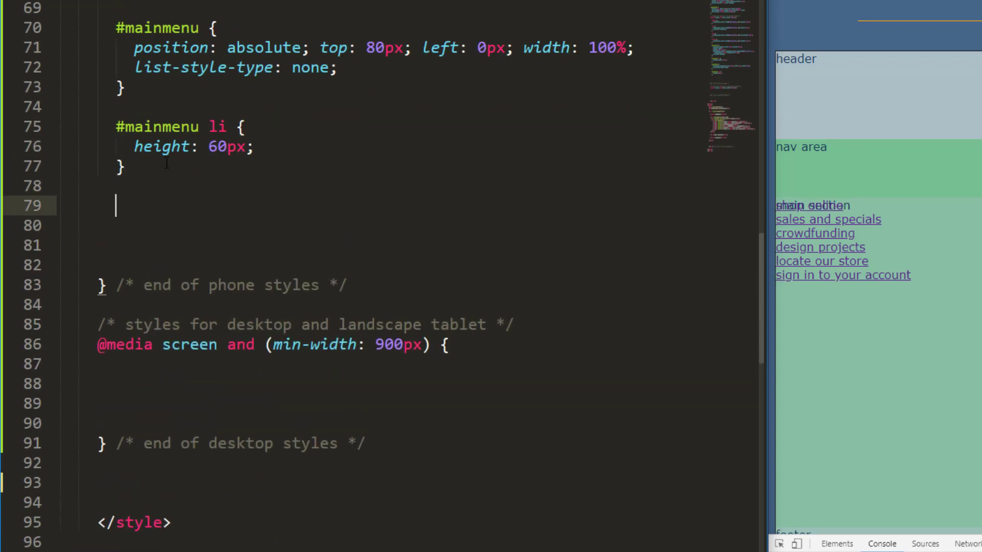
- Add a #mainmenu li a rule with display: block, width 100% and height 100%, reviewing its width and transition declarations
{"action": "type", "text": "#mainmenu"}
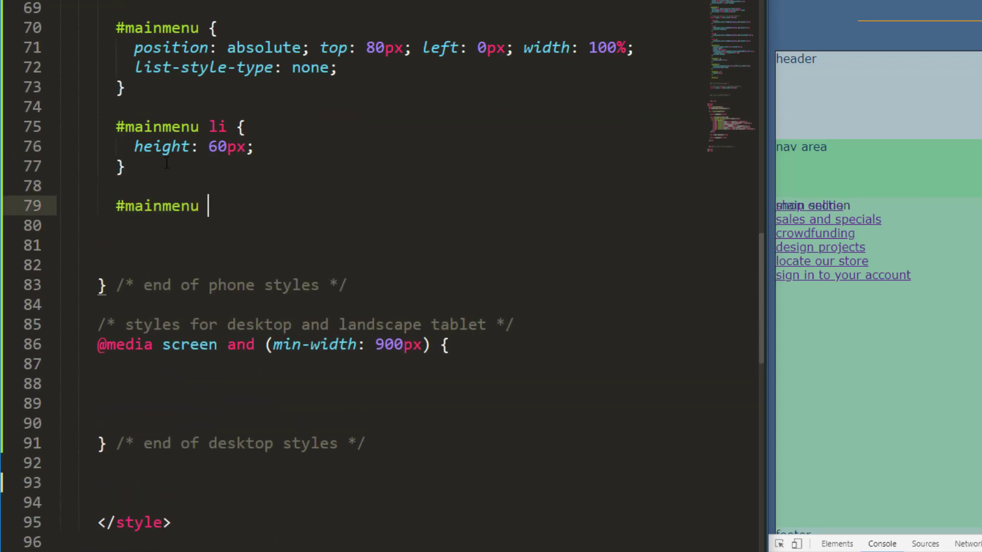
{"action": "type", "text": "li a"}
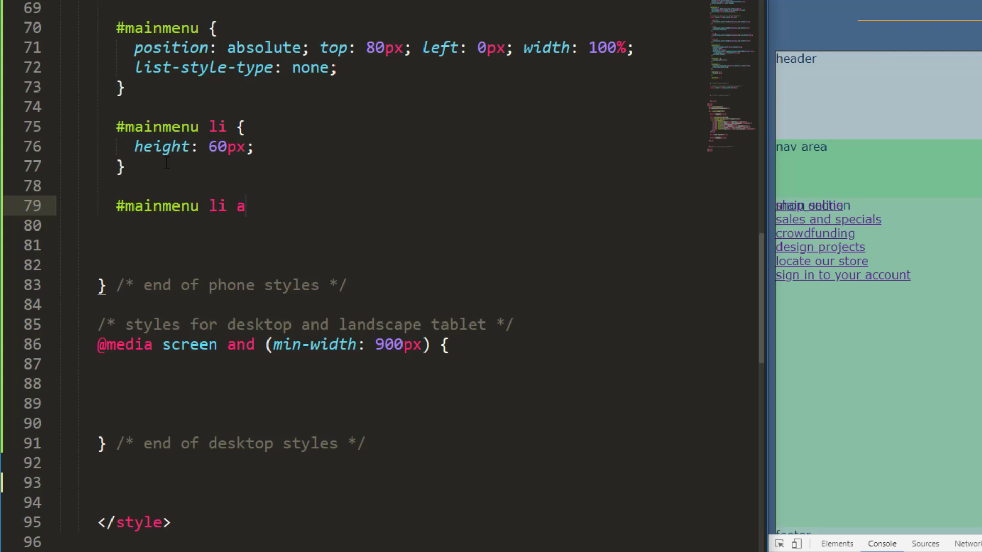
{"action": "type", "text": "{"}
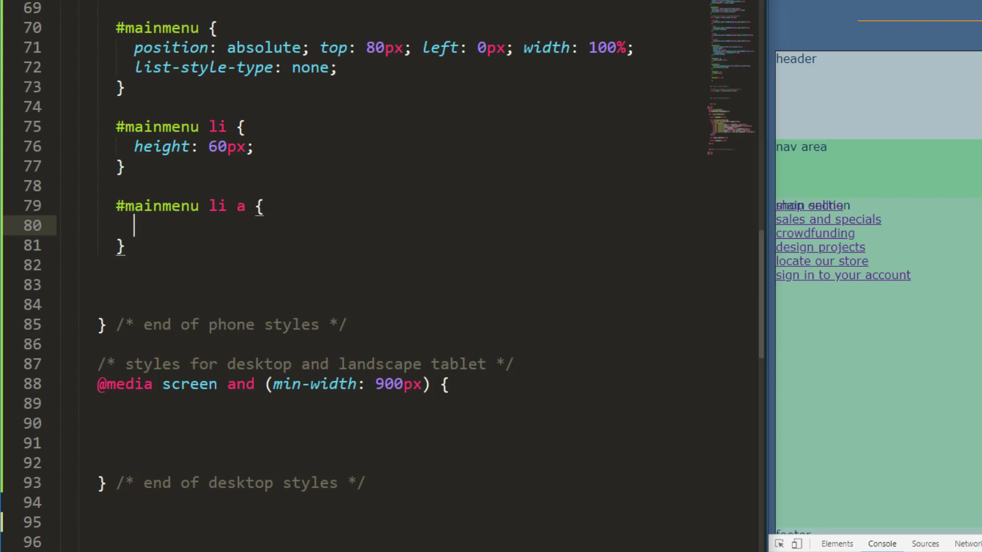
{"action": "type", "text": "display: block; width: 100%; height: 100%;"}
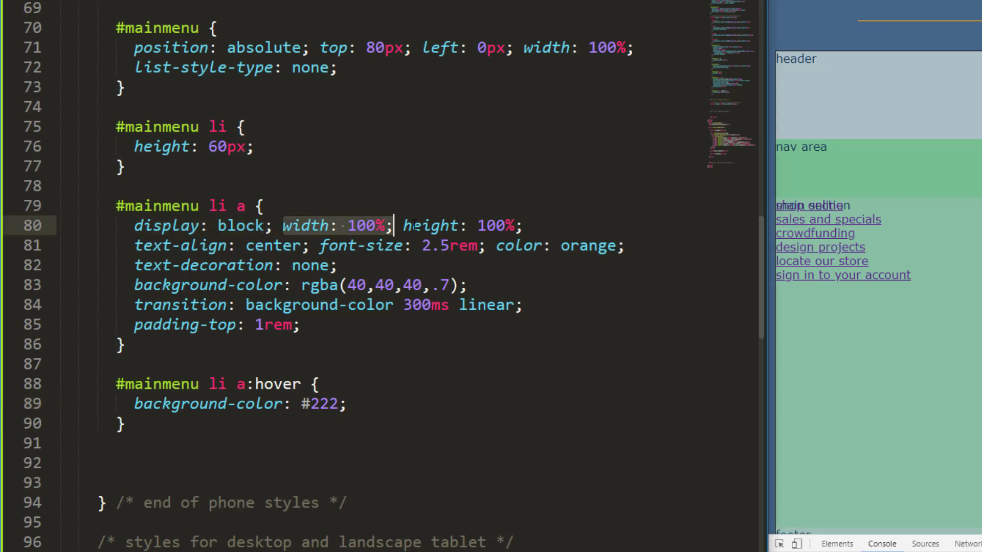
{"action": "double_click", "coordinate": [431, 225]}
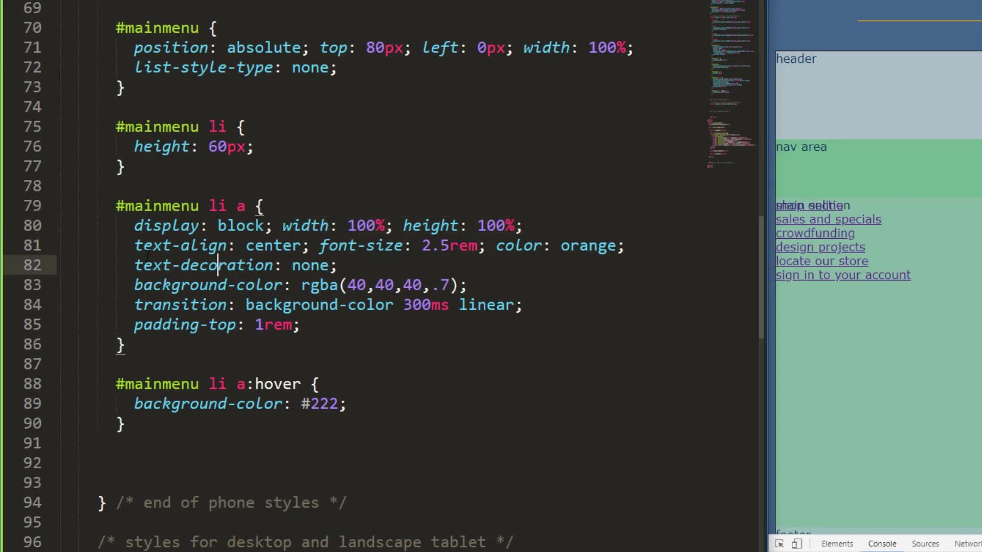
{"action": "left_click_drag", "start_coordinate": [135, 245], "coordinate": [421, 245]}
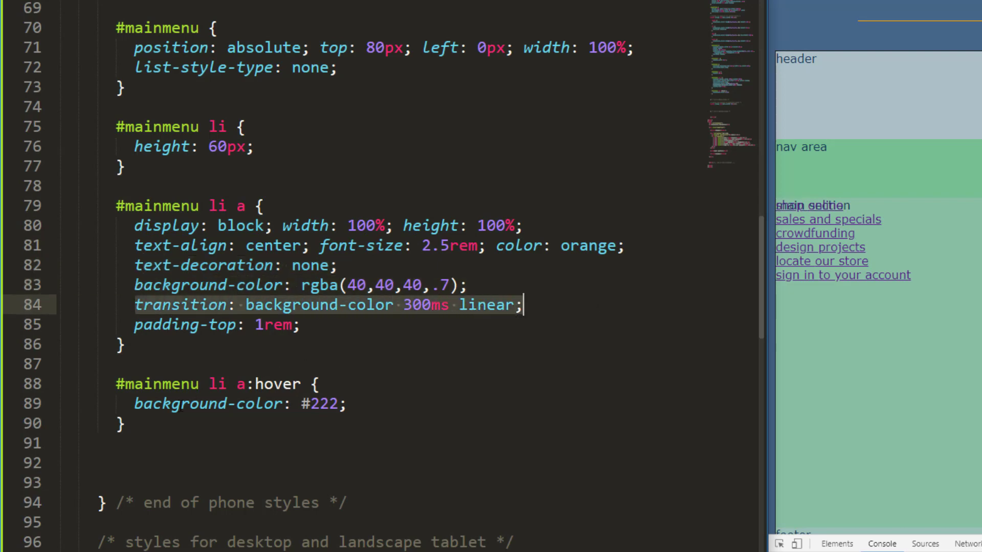
- Reload the Chrome preview to verify the dark full-width menu with orange links and hover darkening
{"action": "left_click", "coordinate": [351, 404]}
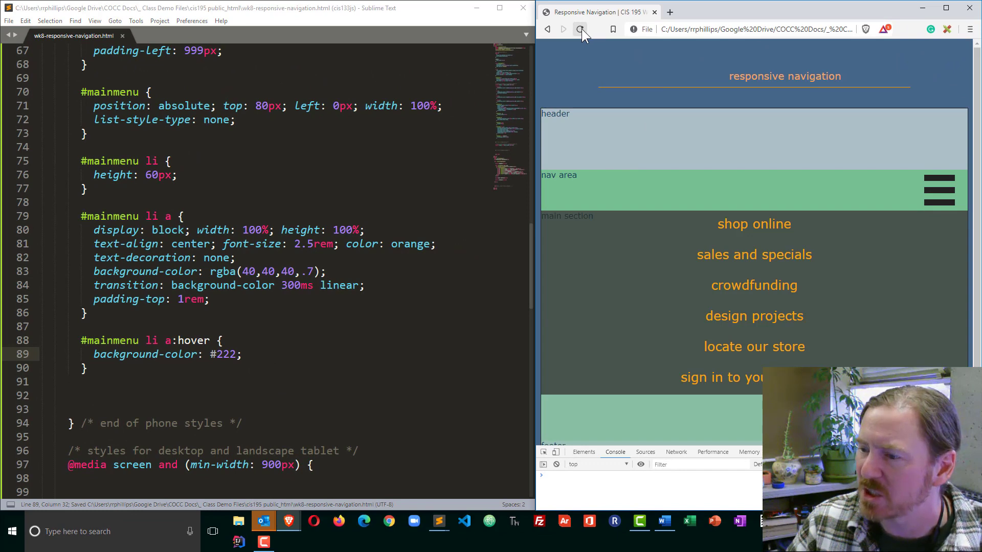
{"action": "left_click", "coordinate": [580, 30]}
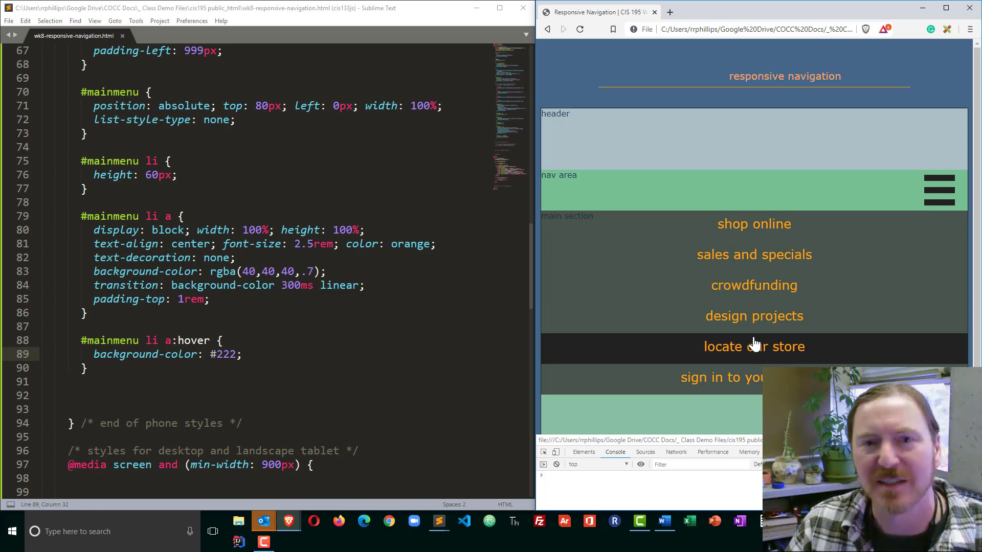
{"action": "mouse_move", "coordinate": [754, 316]}
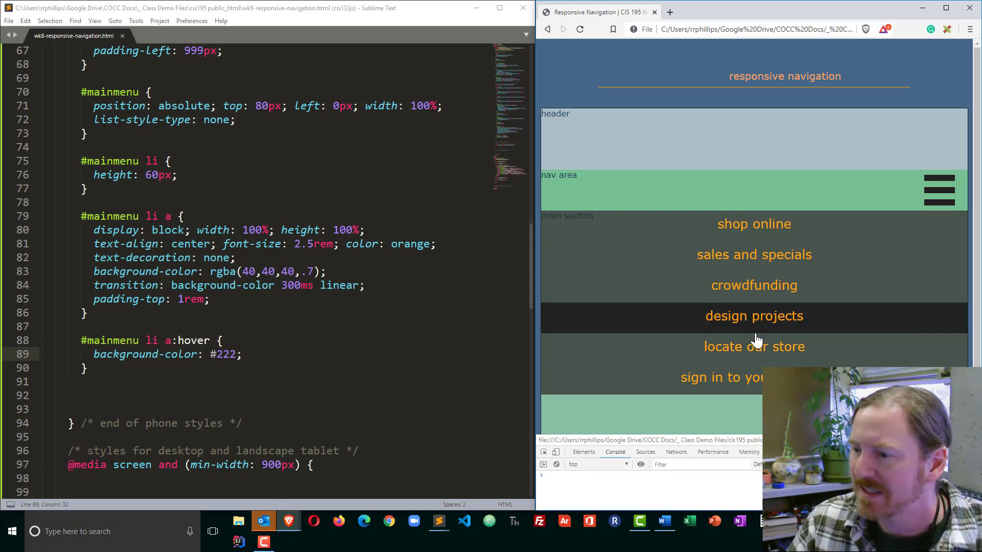
{"action": "mouse_move", "coordinate": [754, 224]}
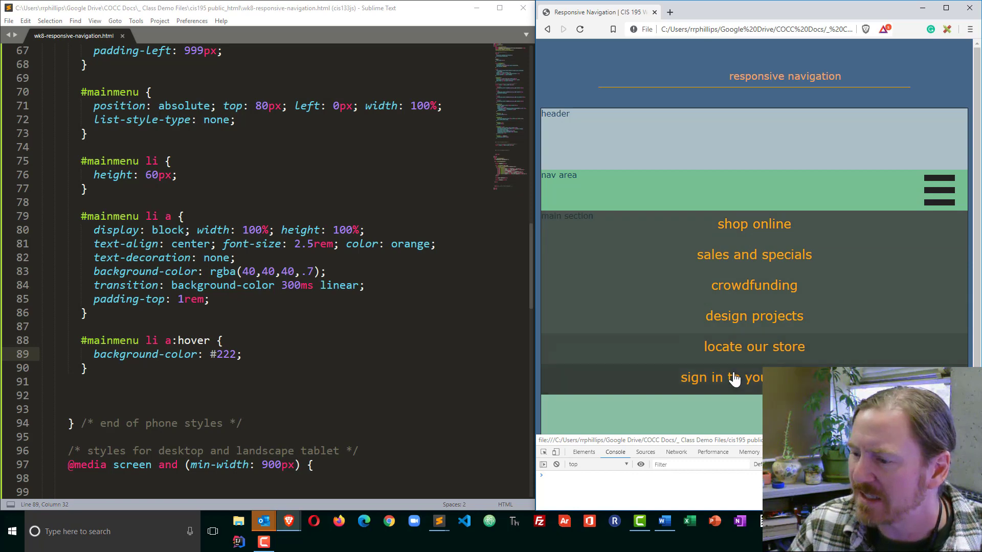
{"action": "mouse_move", "coordinate": [938, 192]}
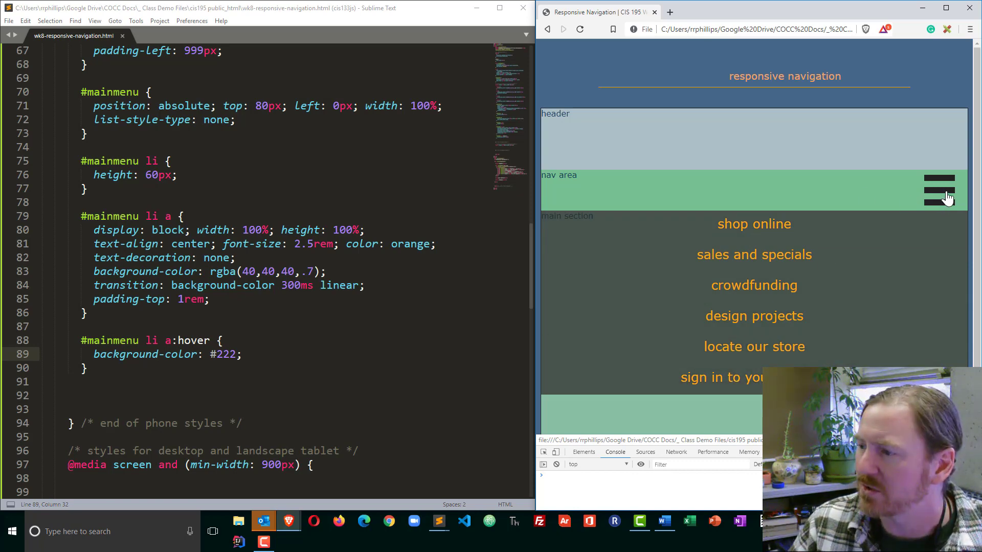